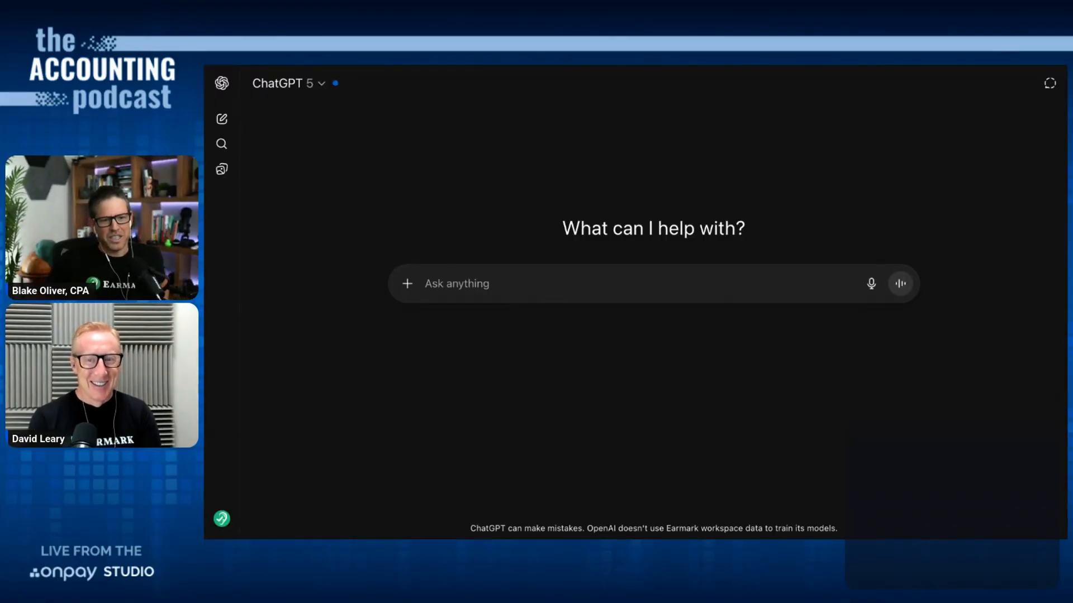
mouse_move(407, 284)
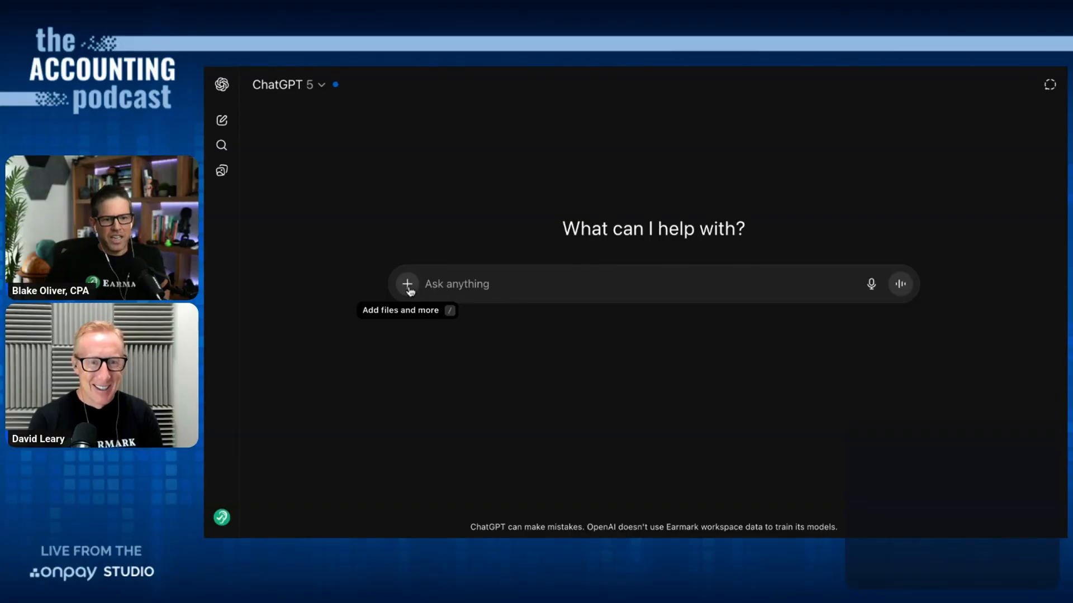
- Switch the new chat into Agent mode from the prompt's + menu
click(407, 284)
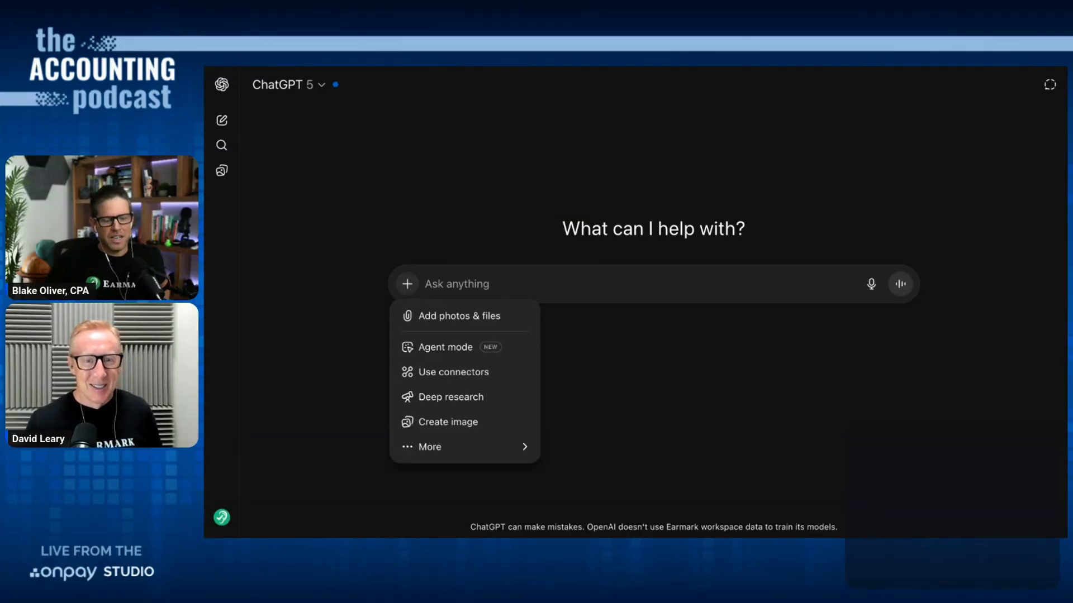
click(444, 347)
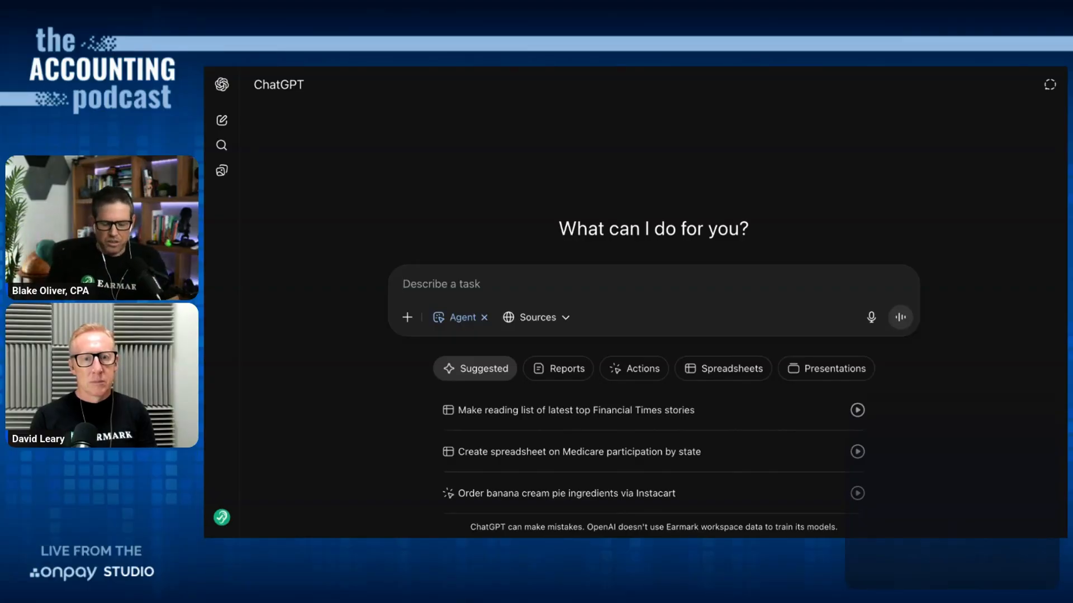
- Send the request to reconcile the checking account in the Xero Demo Company (US) file
text(Help me reconcile m)
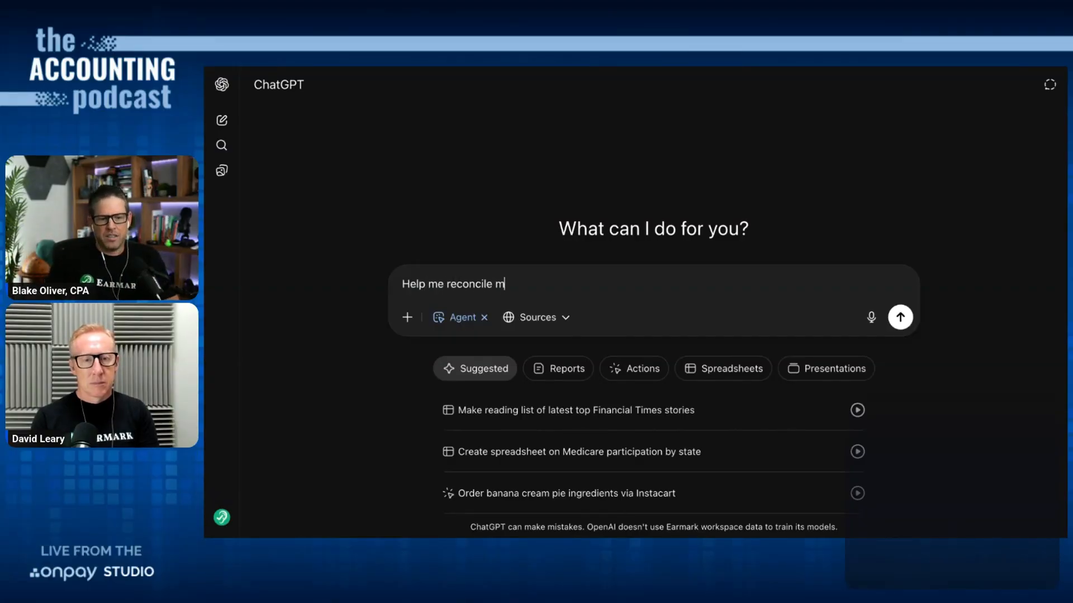
text(y checking account in)
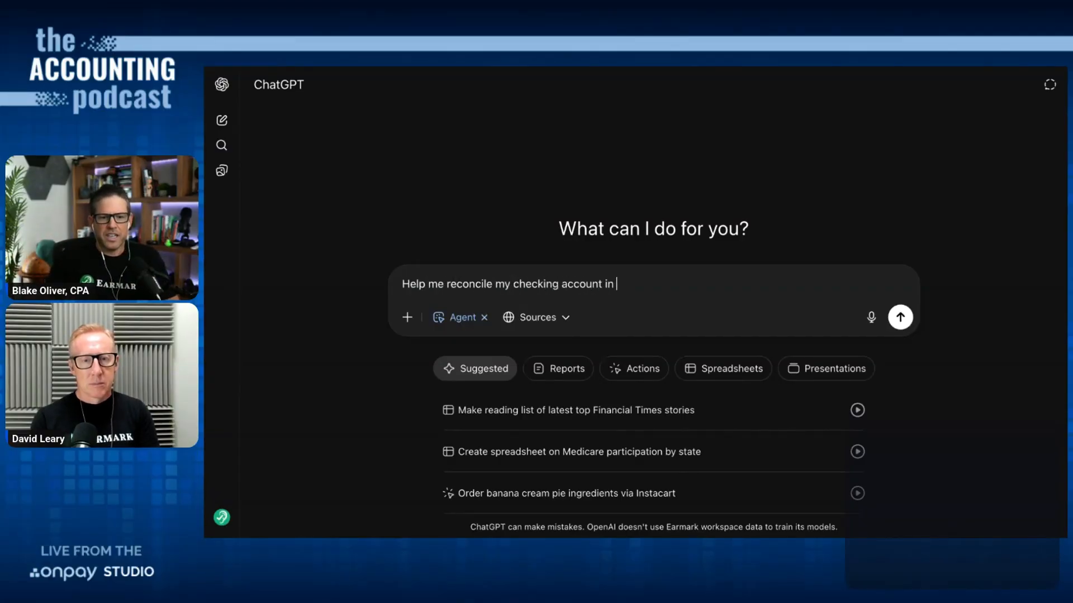
text(my Xero fil)
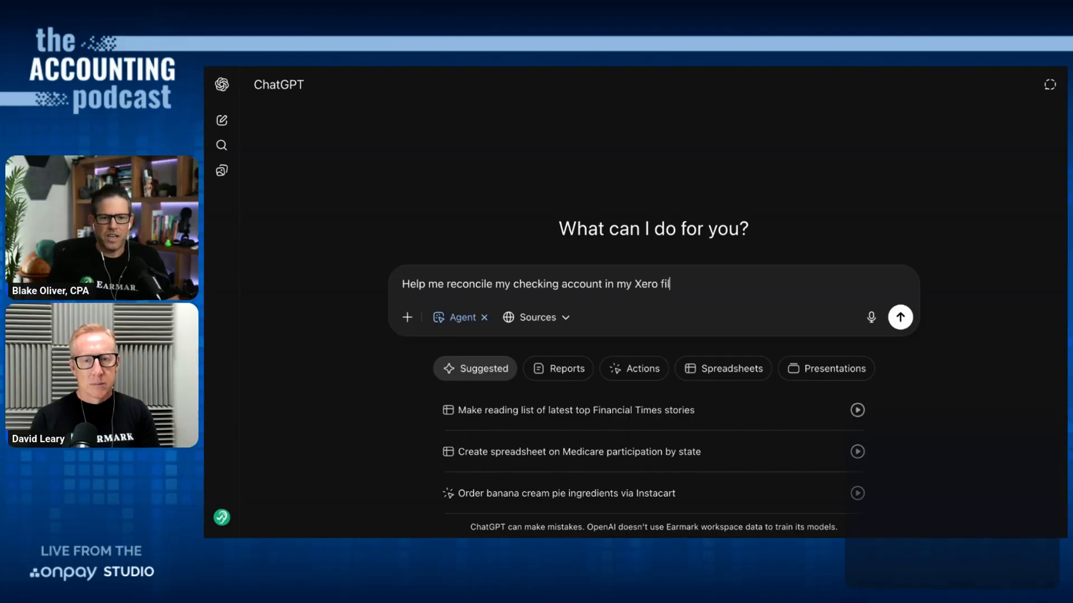
text(e. I want you to do)
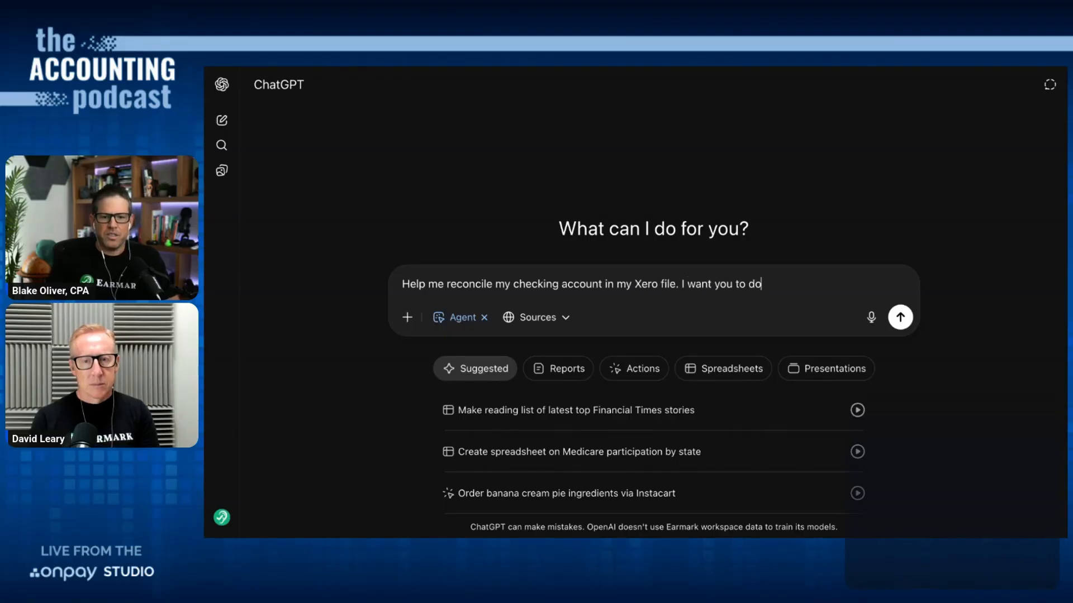
text(this in the Demo C)
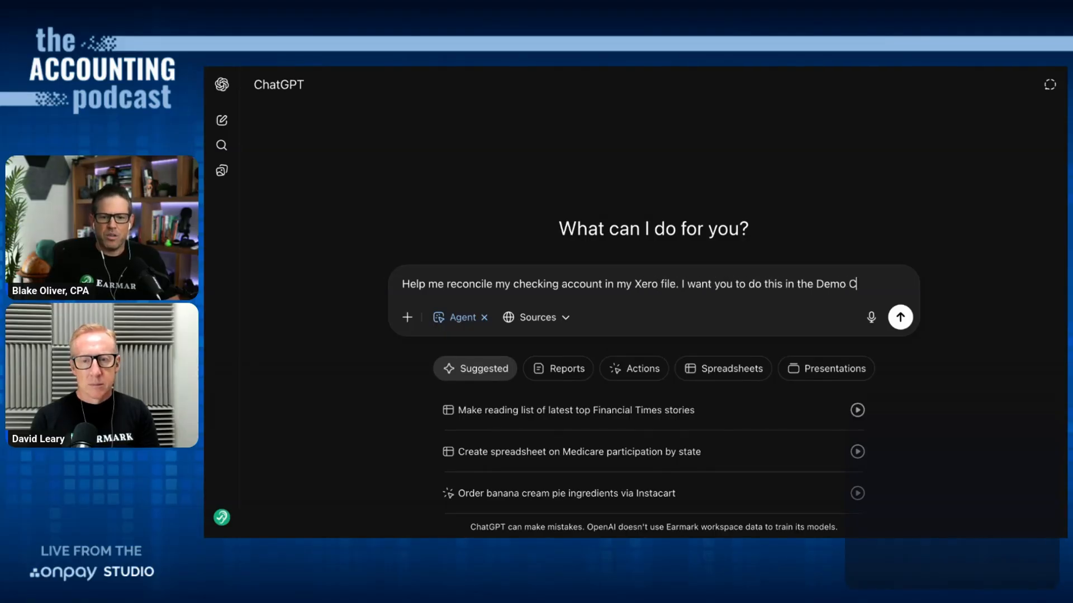
text(ompany (US) file.)
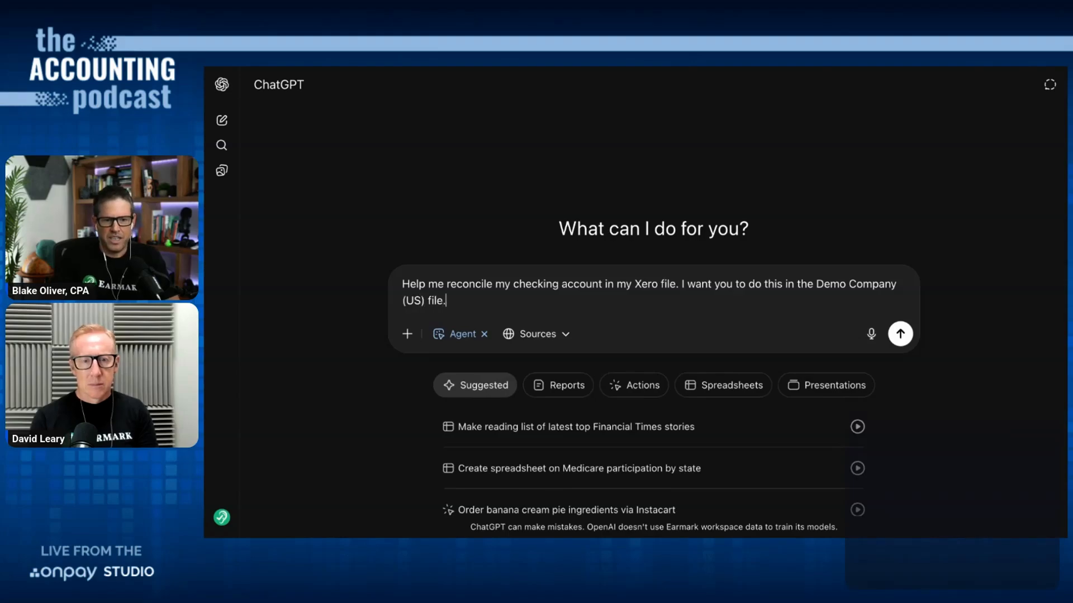
click(900, 334)
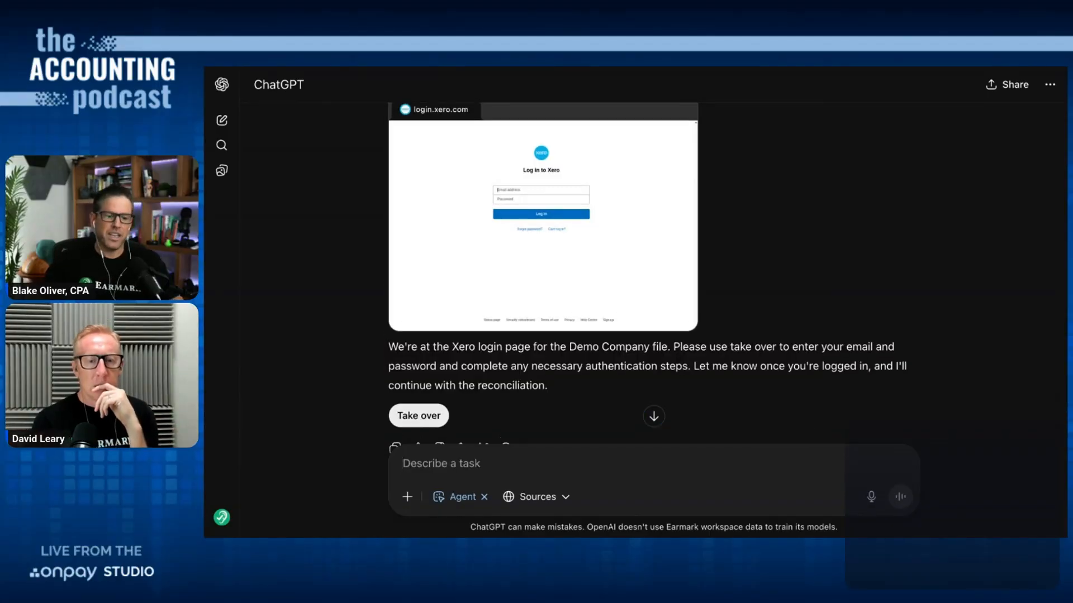
- Take over the agent's browser to sign in to Xero, then hand control back
click(418, 416)
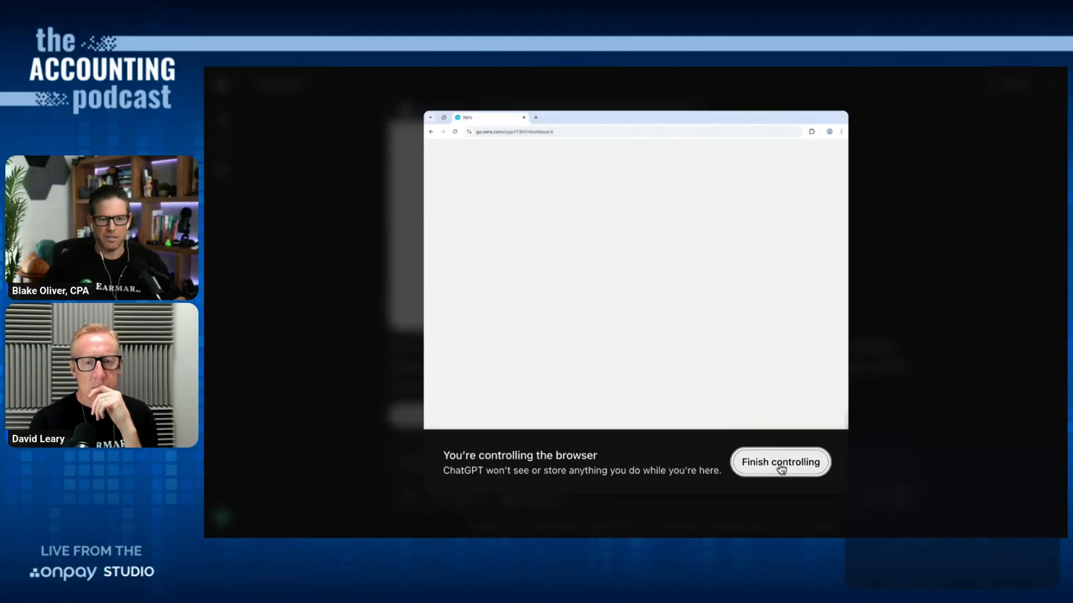
click(780, 461)
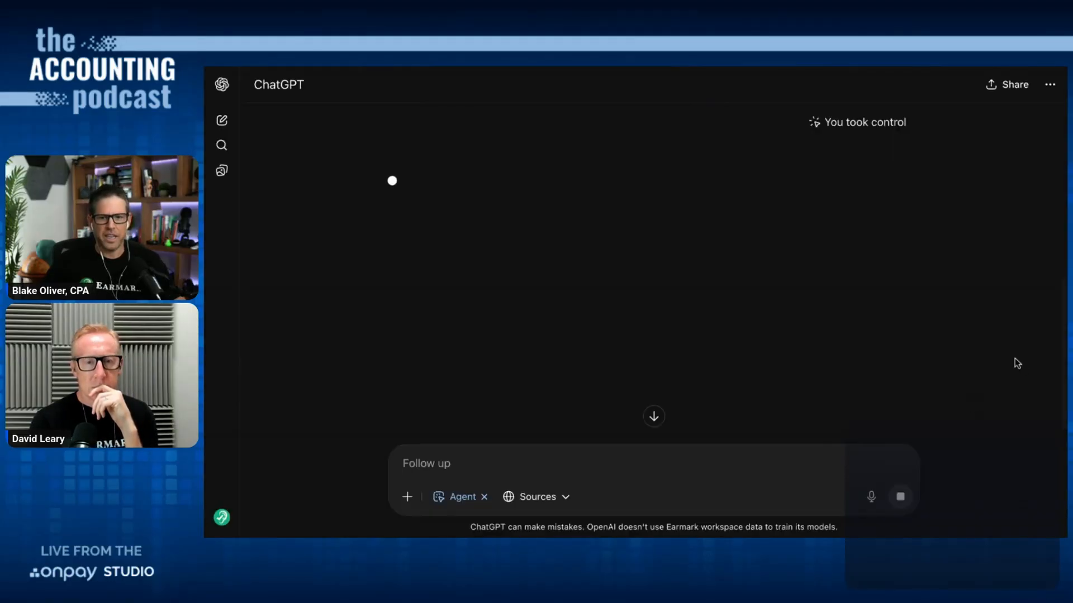
mouse_move(962, 350)
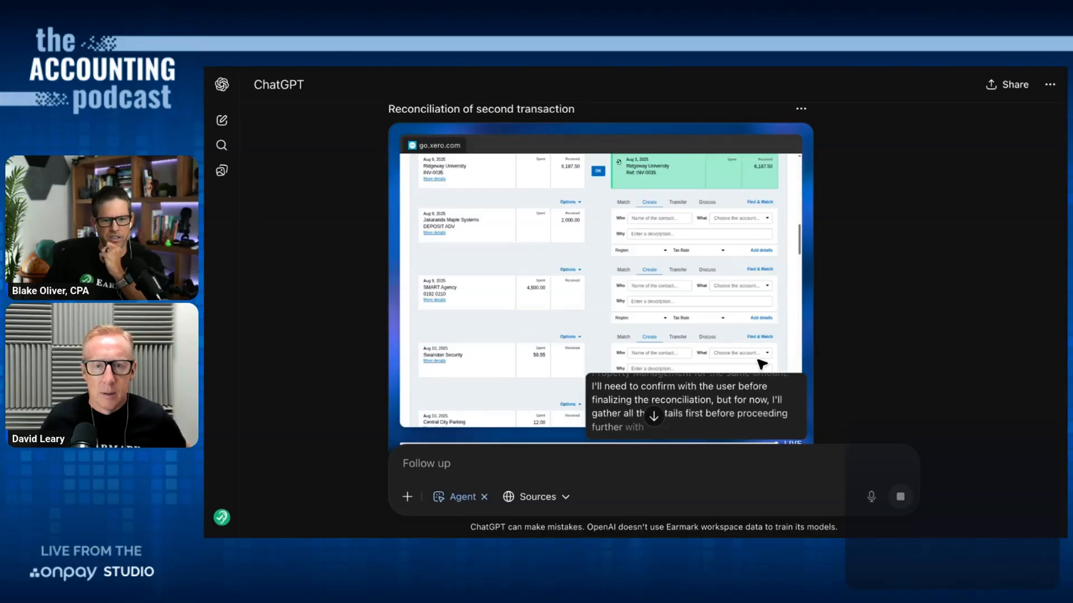
- Follow the agent's progress in Xero's reconcile screen by scrolling the chat
scroll(down, 3)
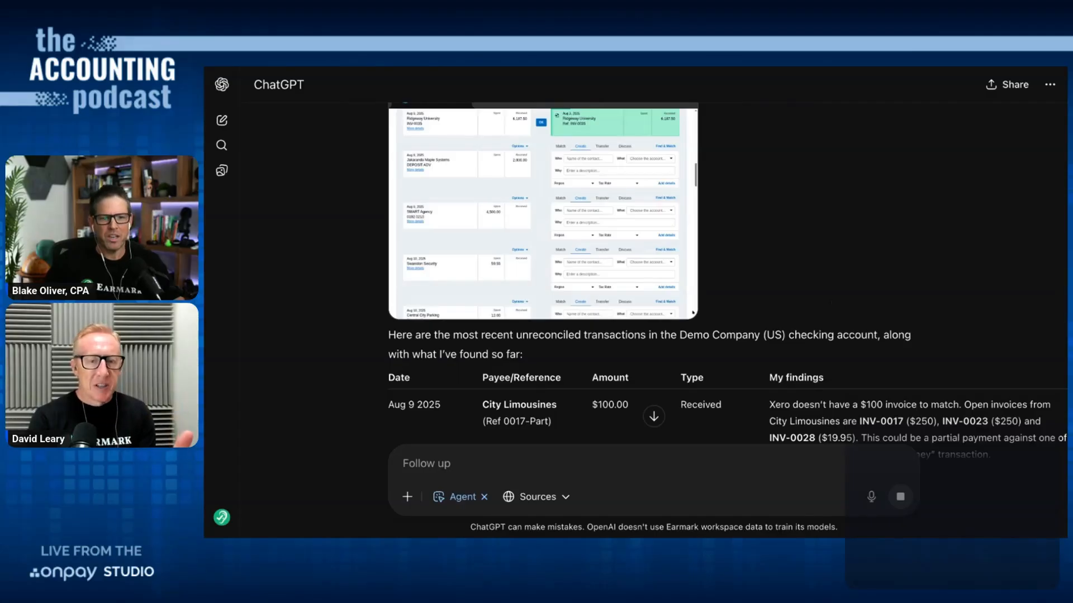
- Scroll through the agent's table of unreconciled transactions and its City Limousines question
scroll(down, 3)
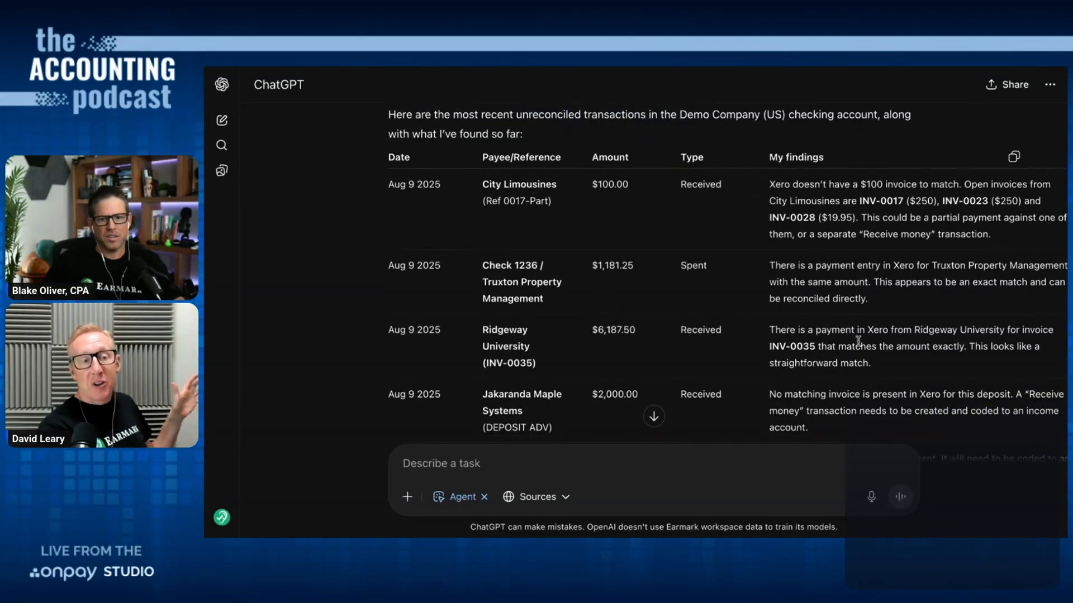
scroll(down, 3)
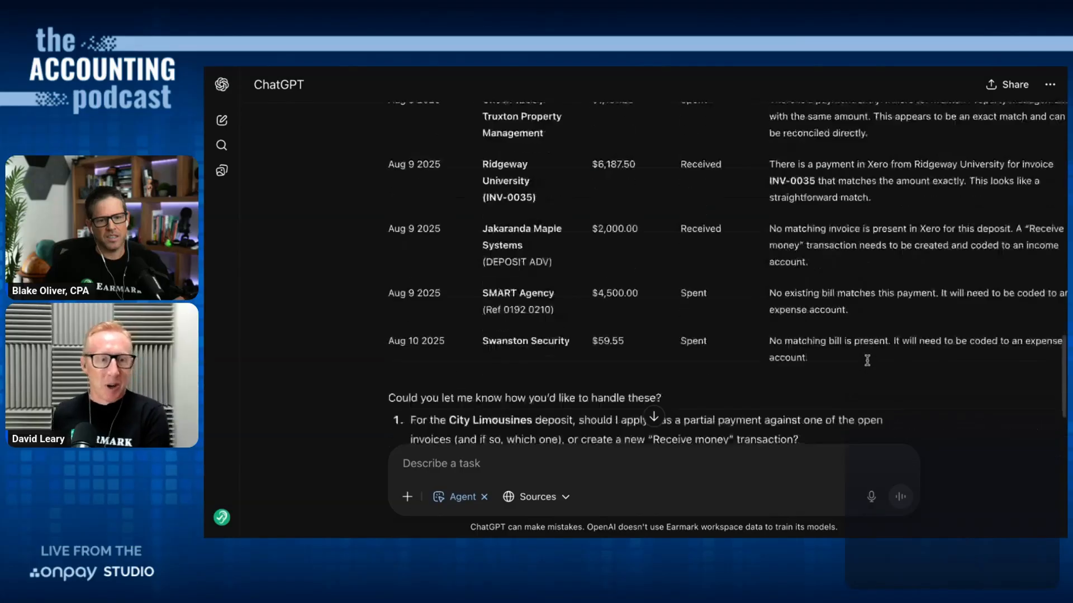
scroll(up, 3)
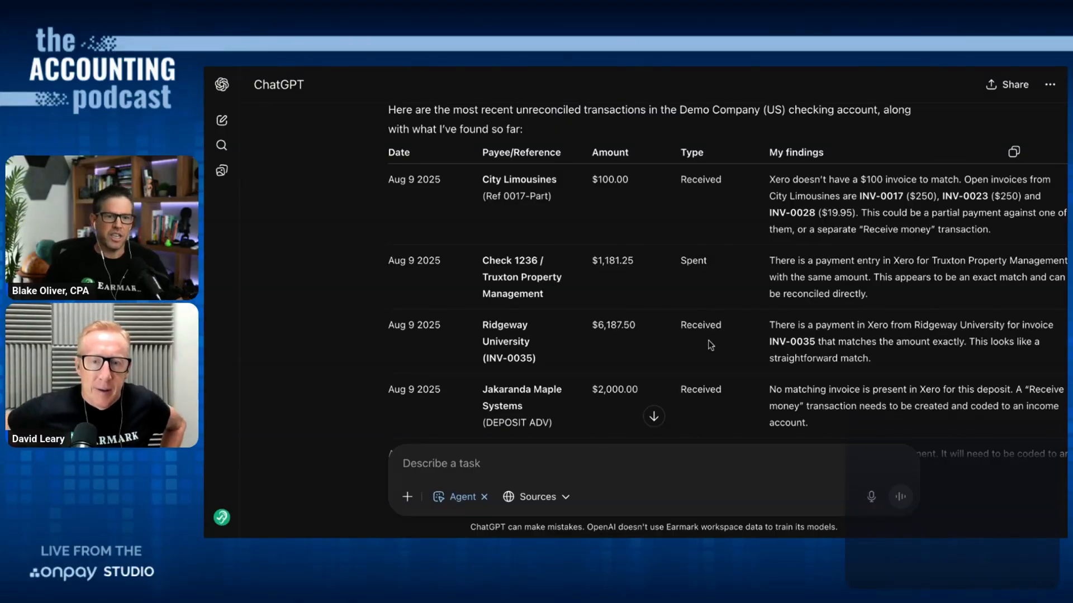
scroll(down, 3)
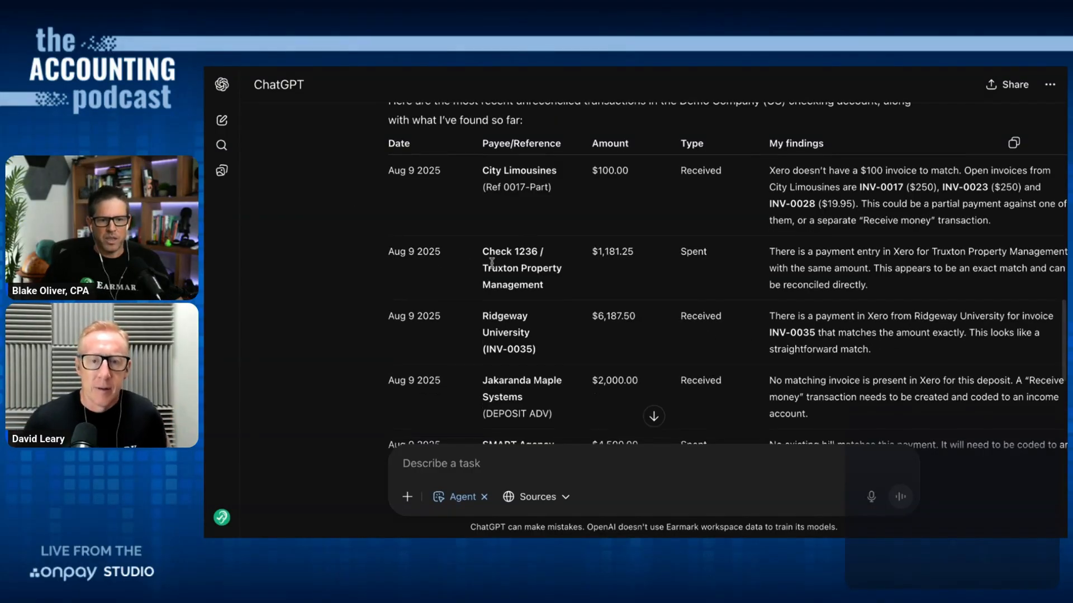
scroll(down, 3)
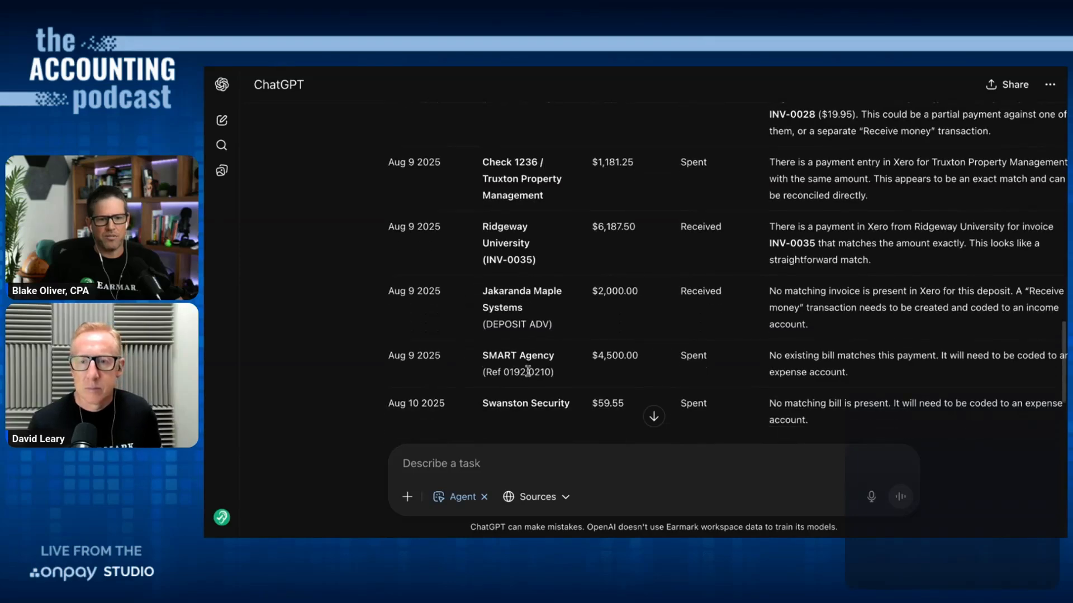
scroll(up, 3)
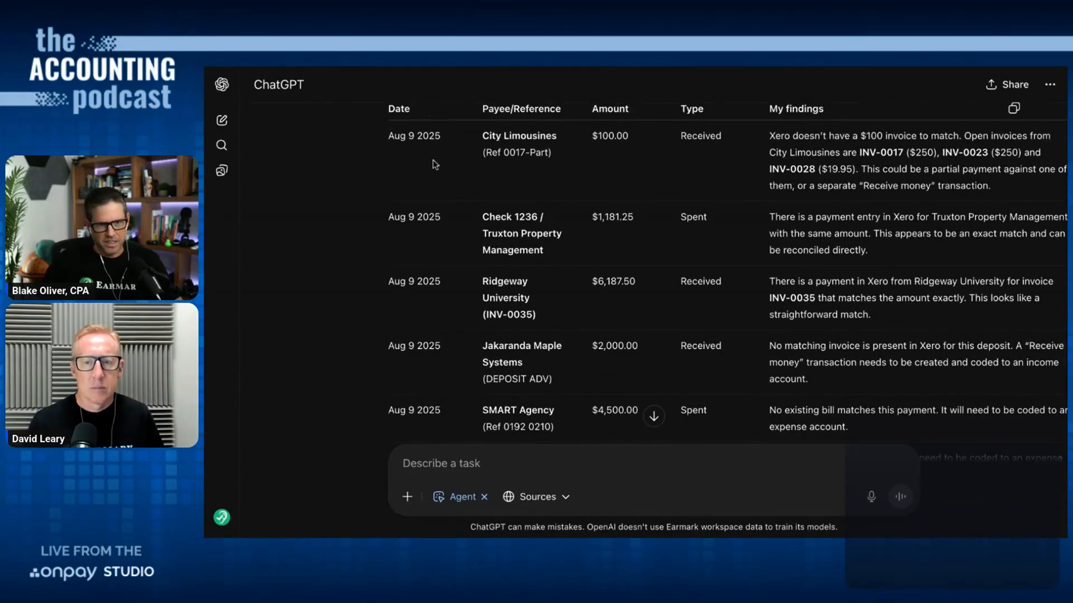
mouse_move(587, 121)
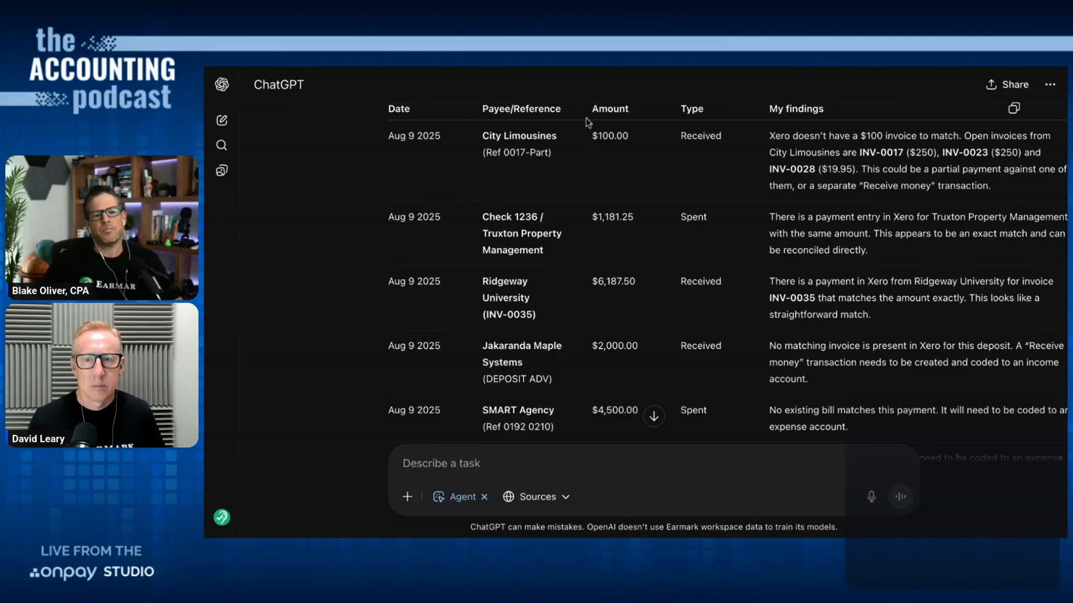
mouse_move(678, 328)
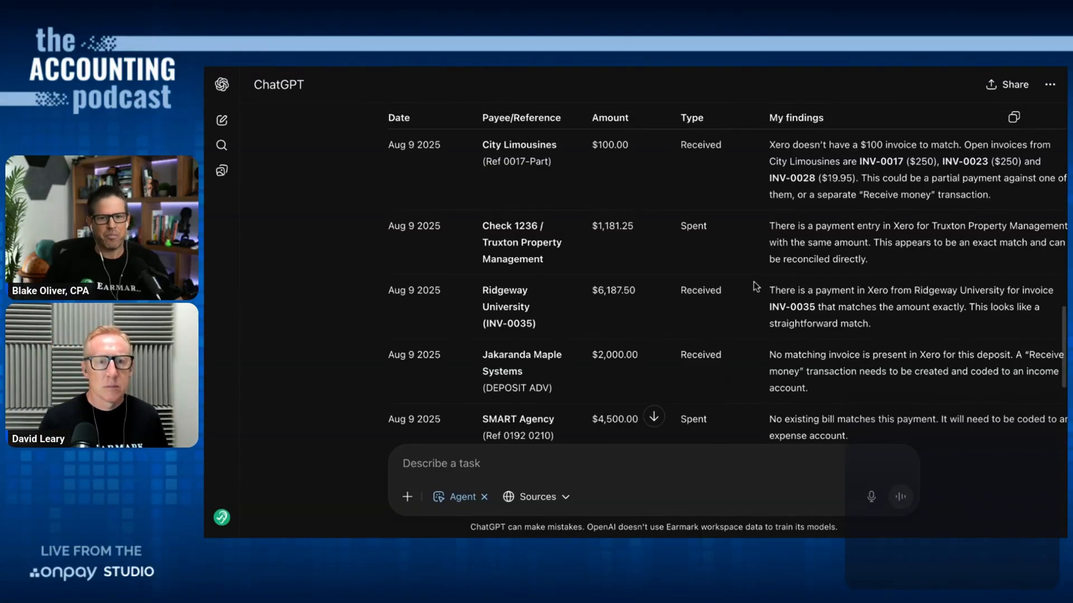
scroll(up, 3)
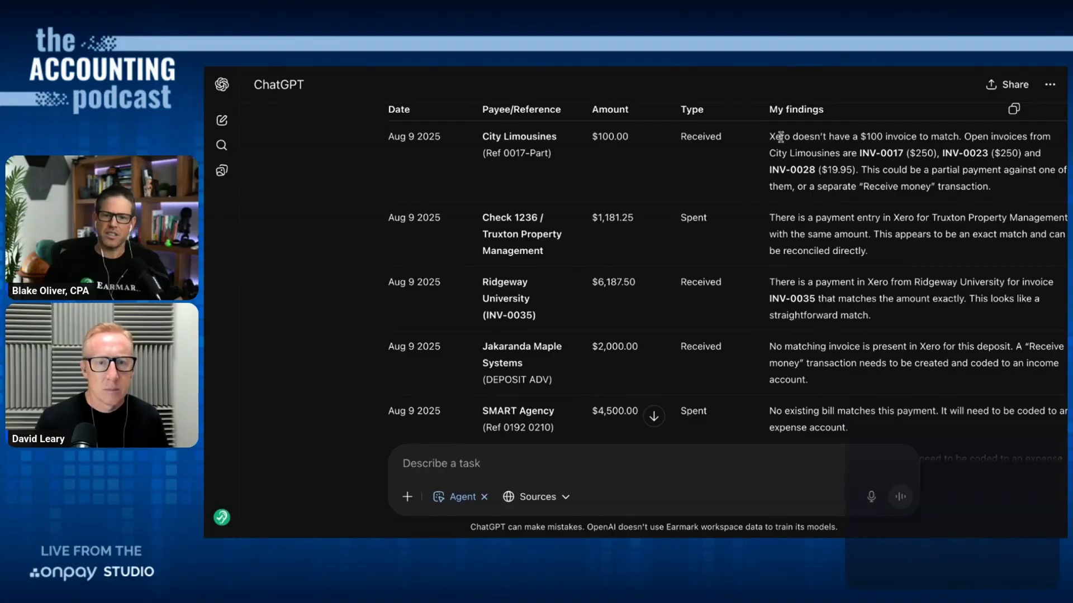
mouse_move(1037, 191)
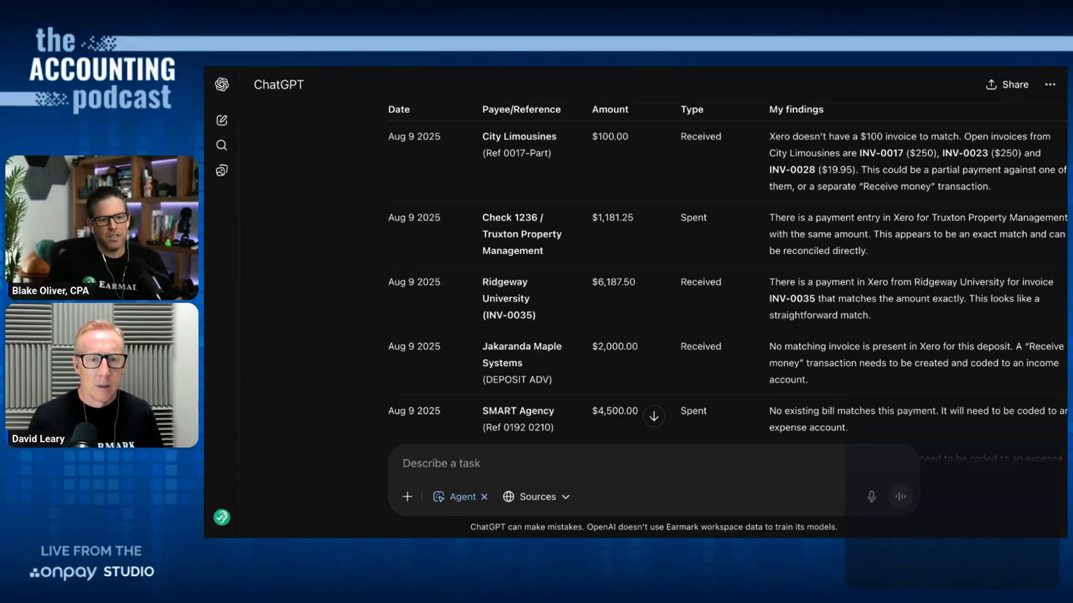
- Draft City Limousines as a misc. income transaction, not matched to an invoice
text(city limousines - record thi)
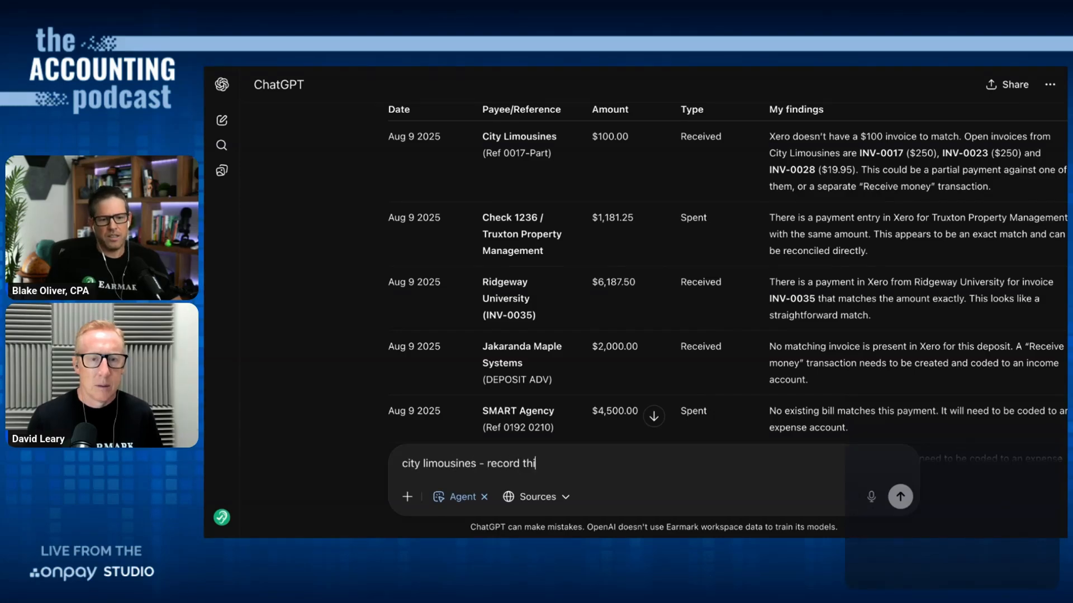
text(s as a misc.)
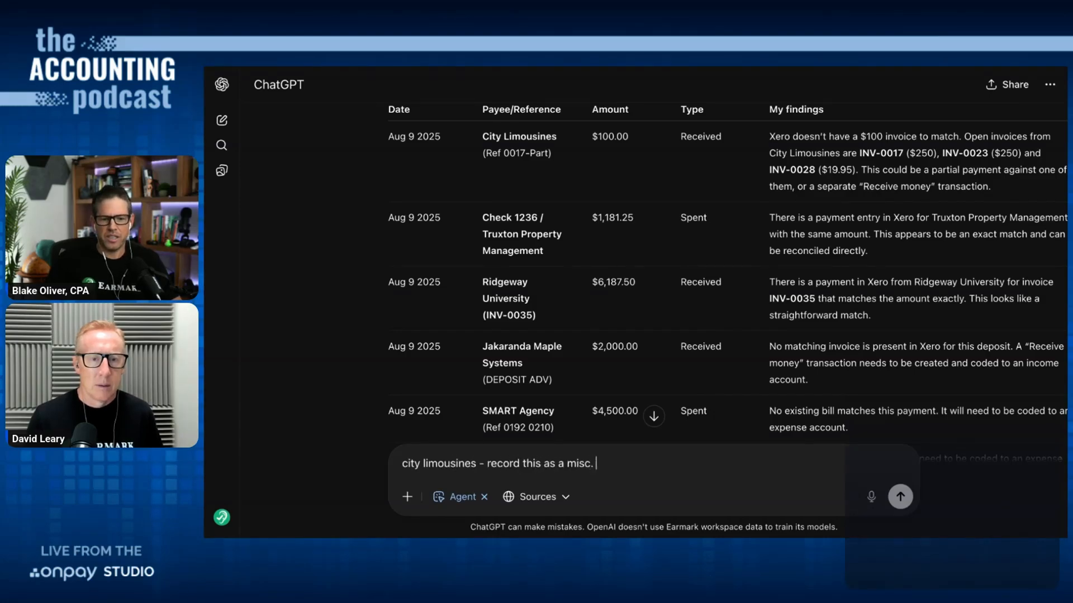
text(income transaction)
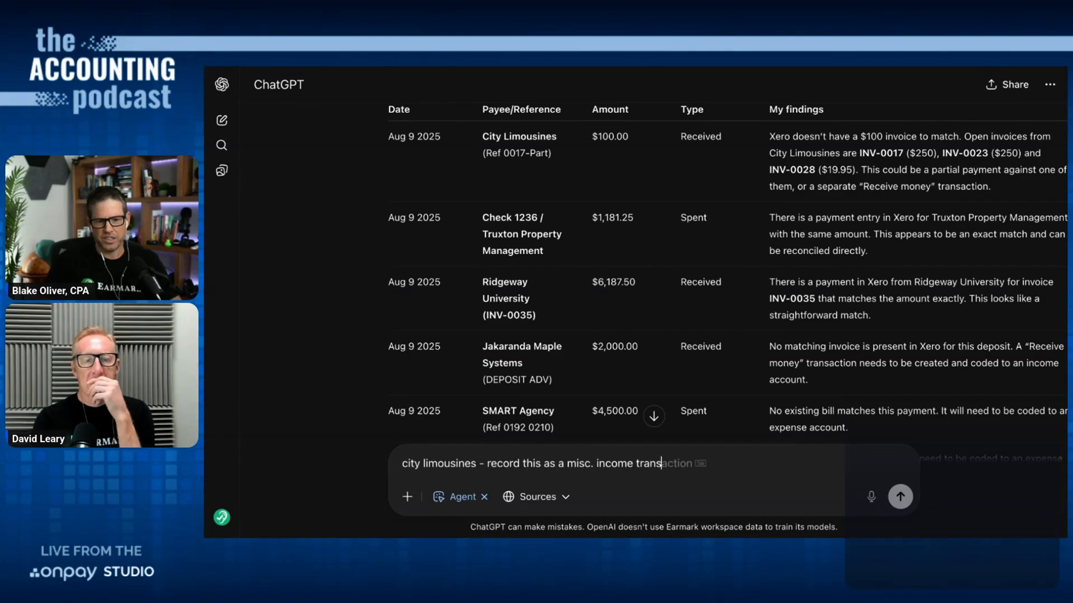
text(. don't match)
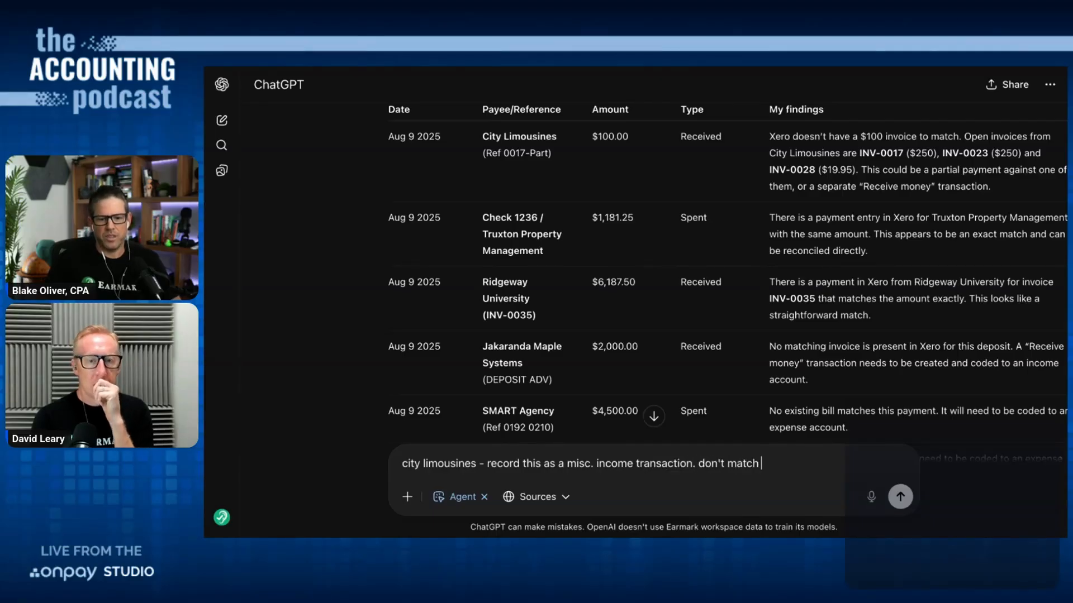
text(to an invoice.)
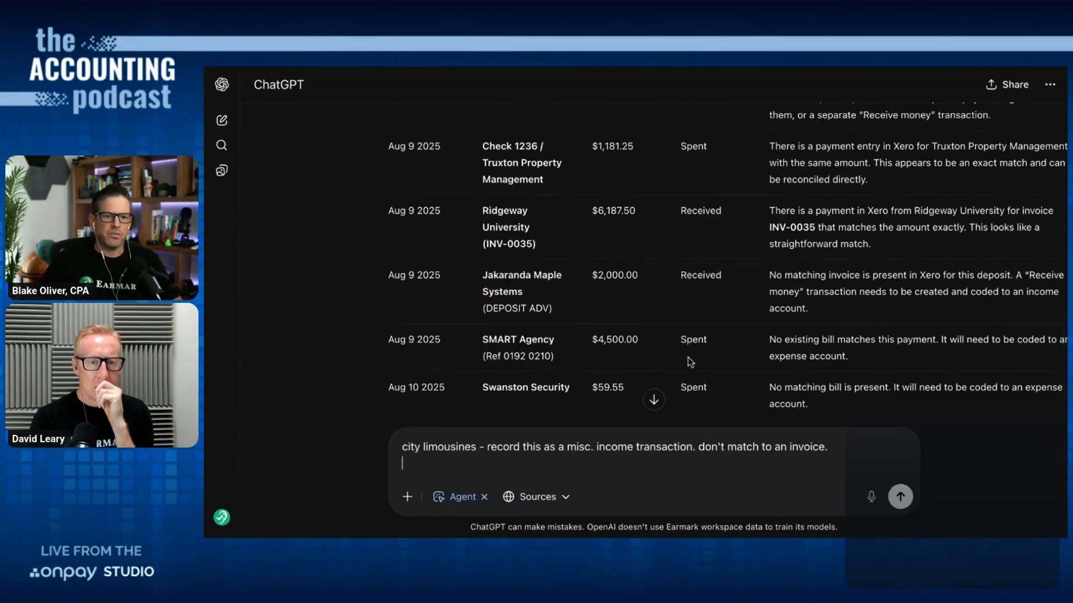
mouse_move(700, 348)
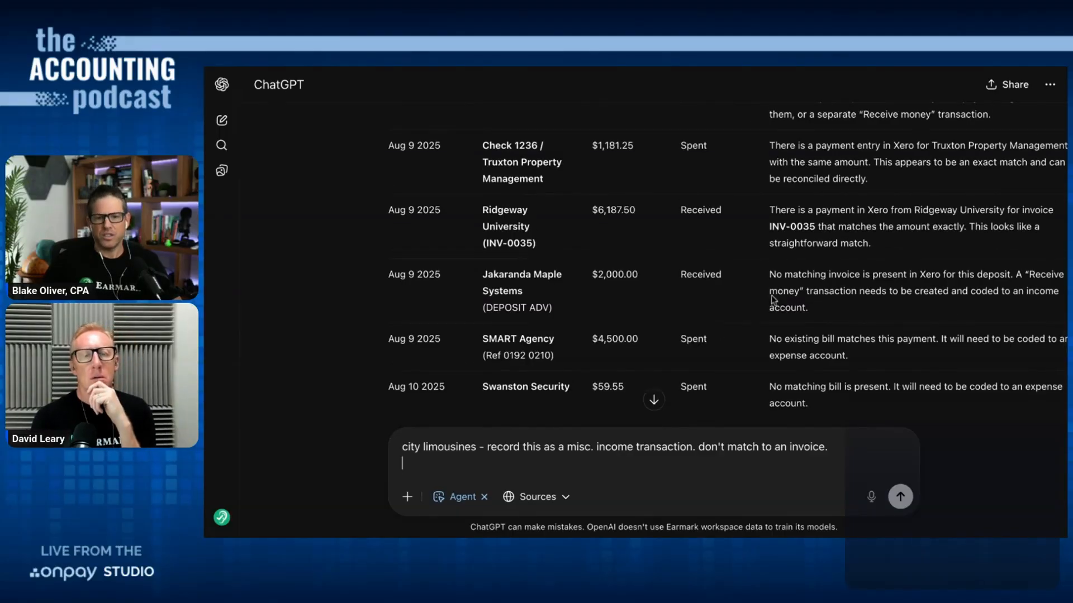
mouse_move(909, 198)
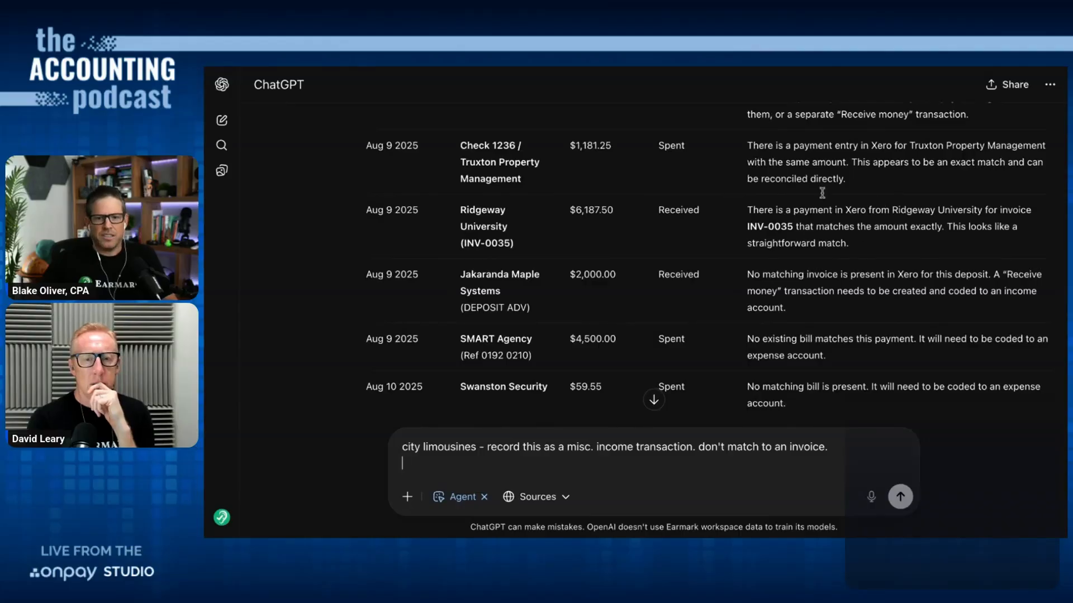
mouse_move(679, 445)
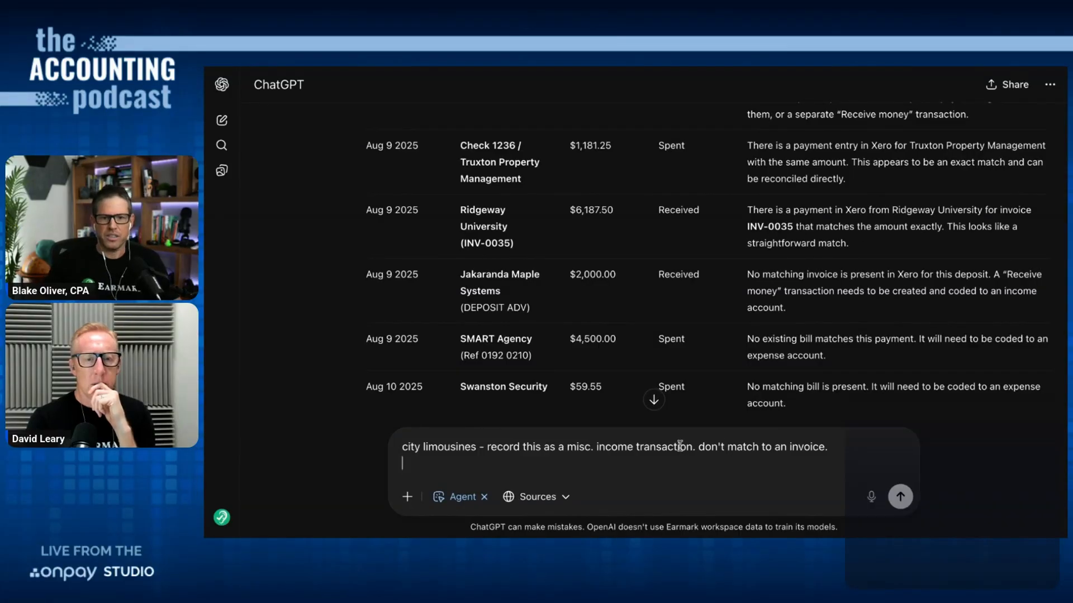
- Draft Truxton and Ridgeway as lines to match
text(tr)
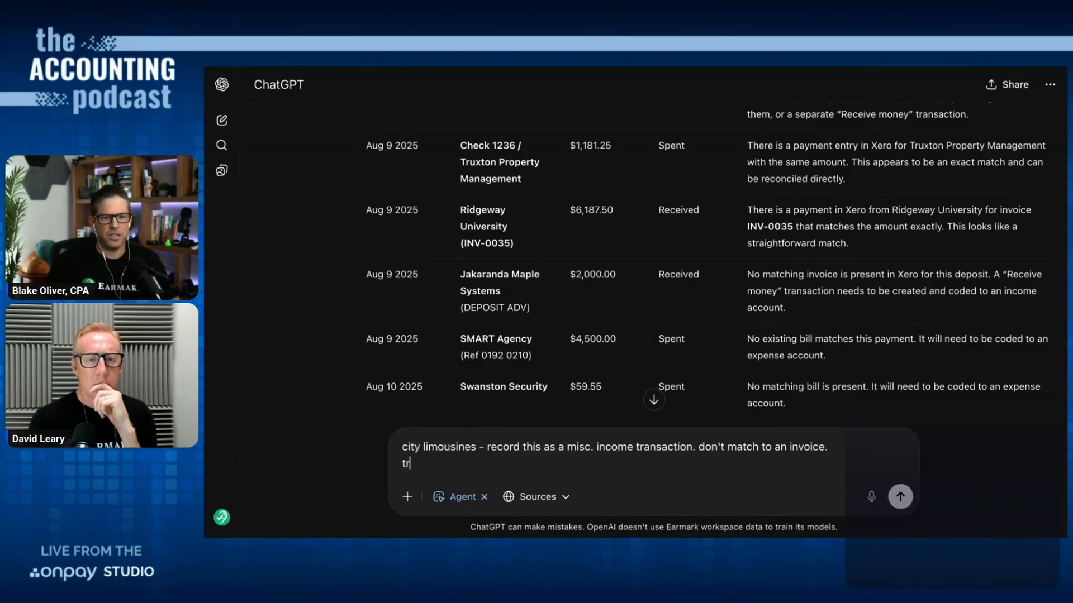
text(ruxton - match)
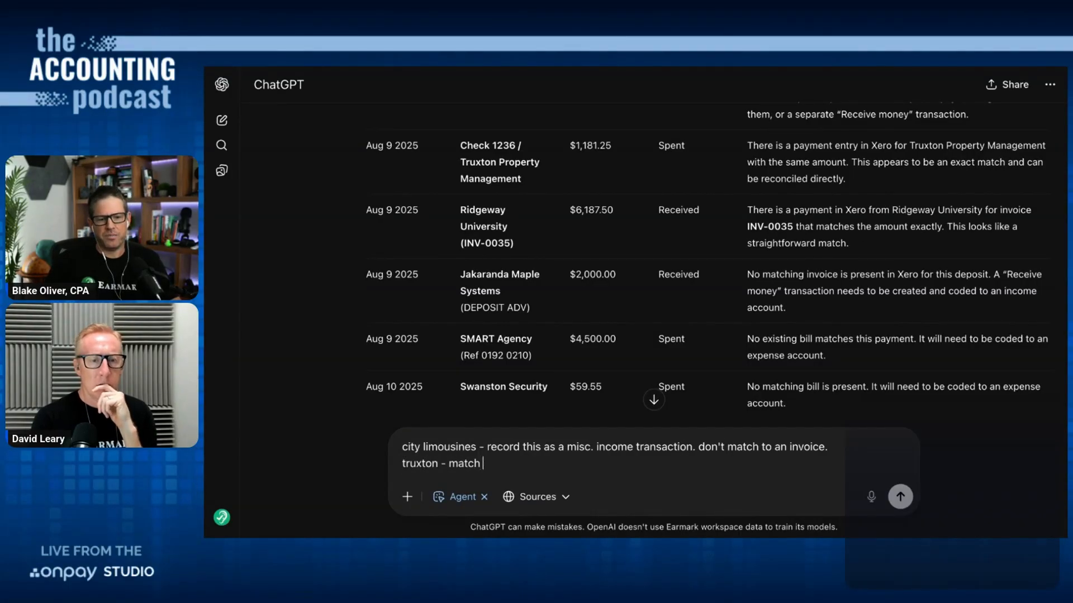
text(it)
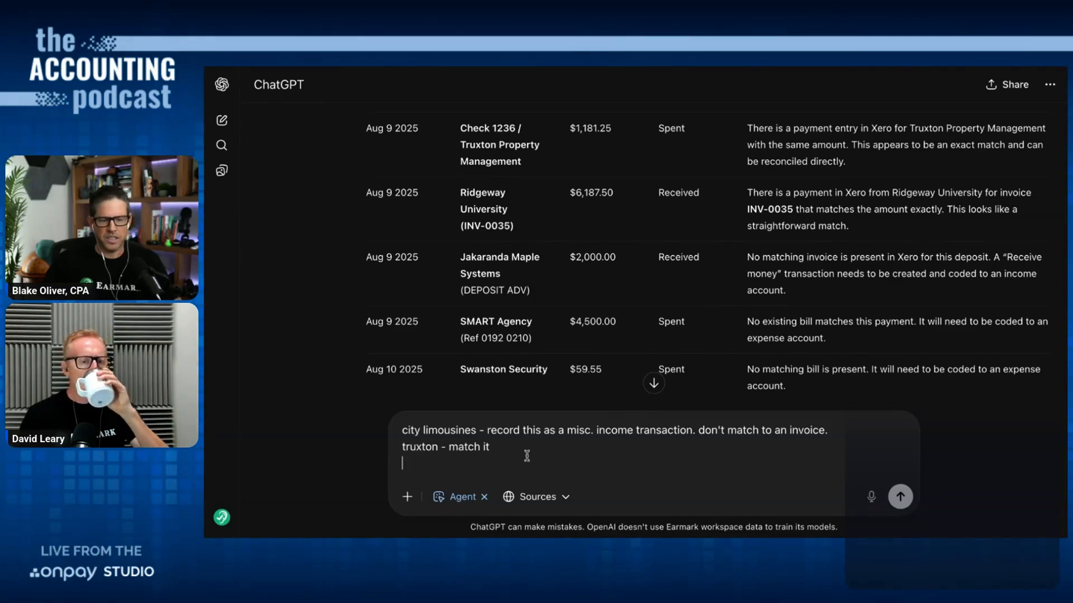
text(ridgeway - match it)
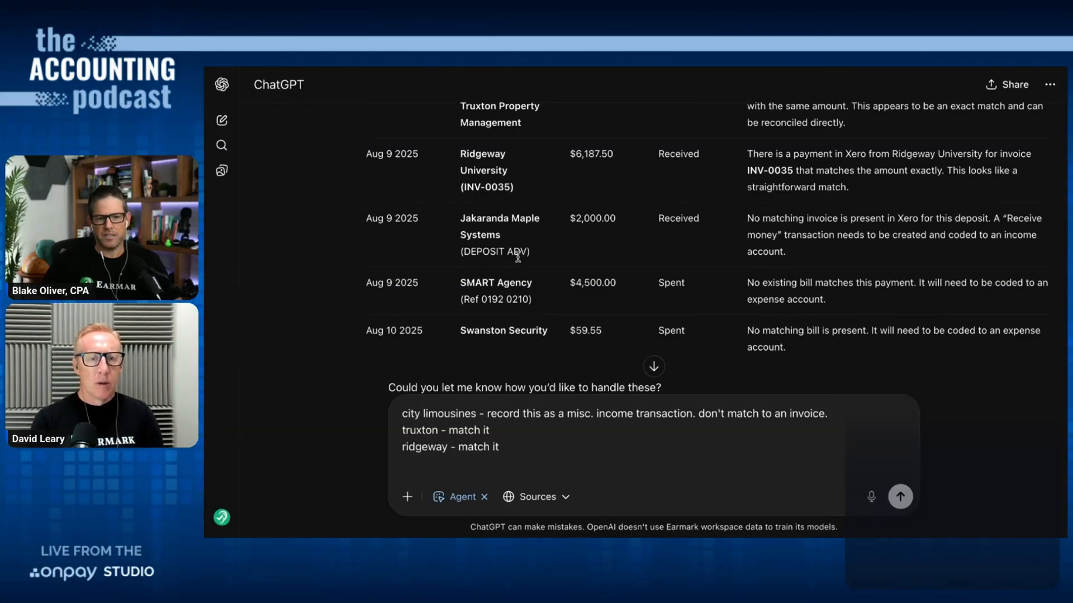
key(enter)
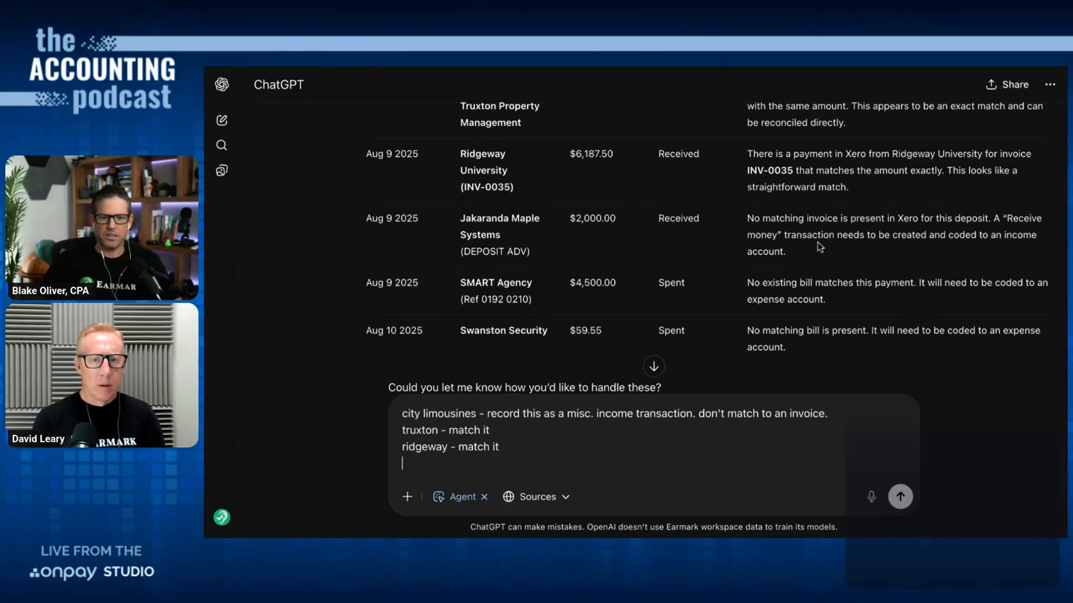
mouse_move(848, 247)
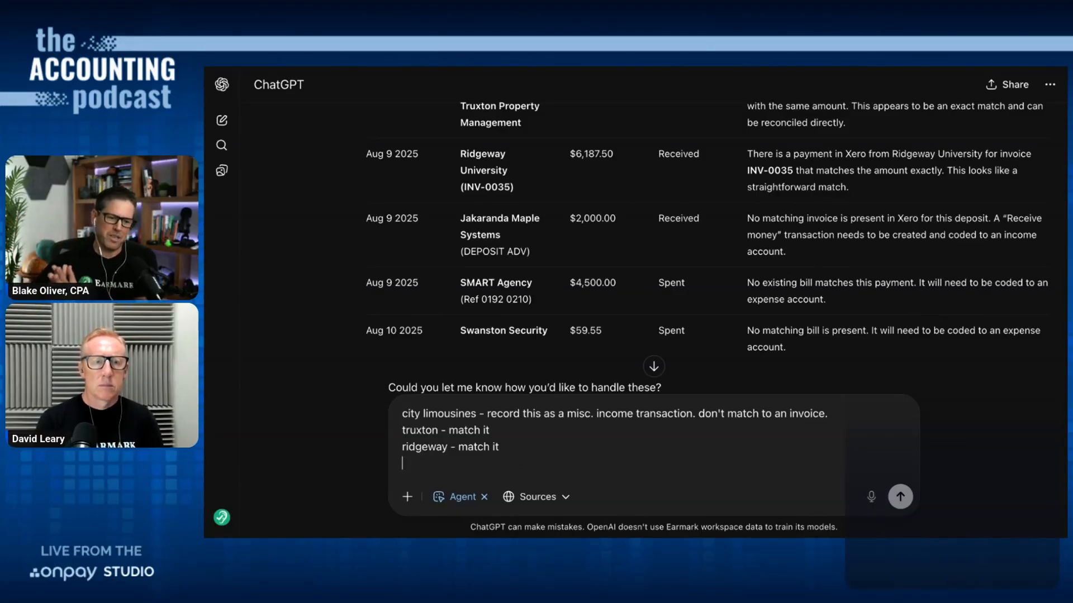
- Draft Jakaranda as a prepayment type transaction in Xero
text(ja)
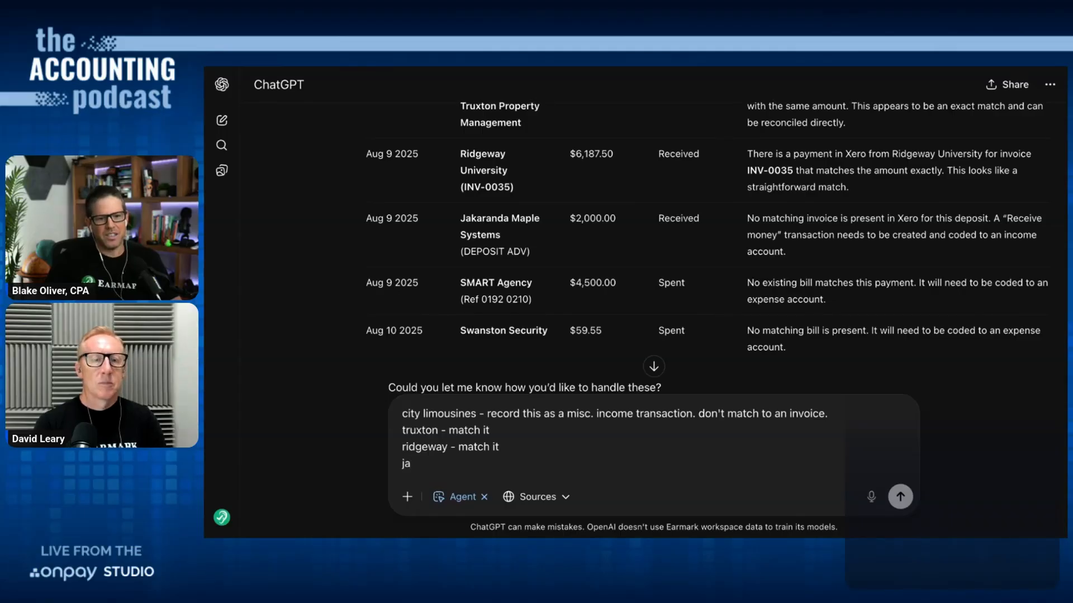
text(karanda - match it to)
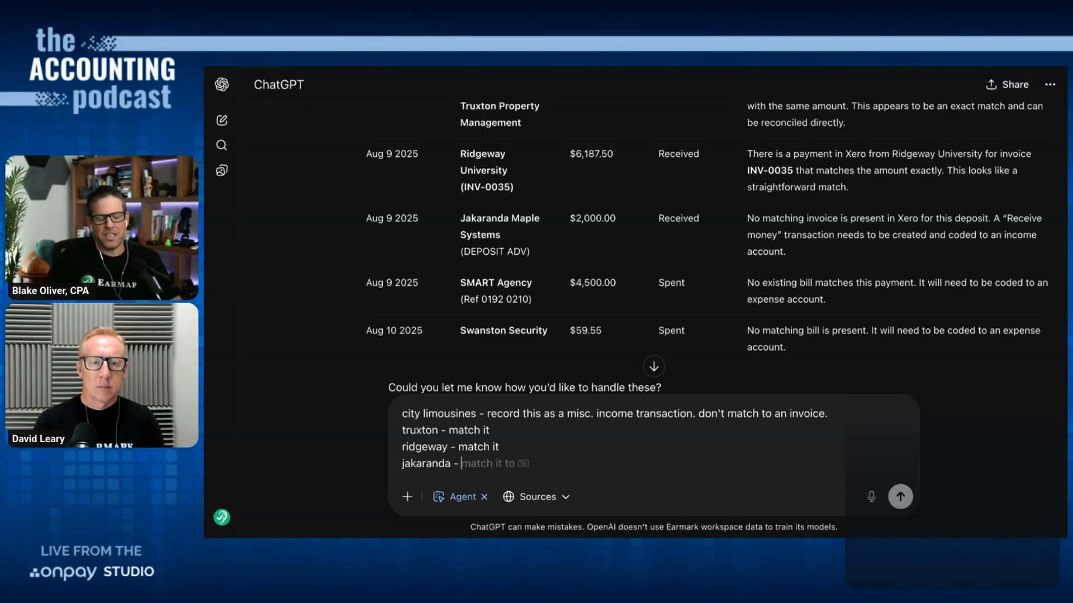
text(record this as a)
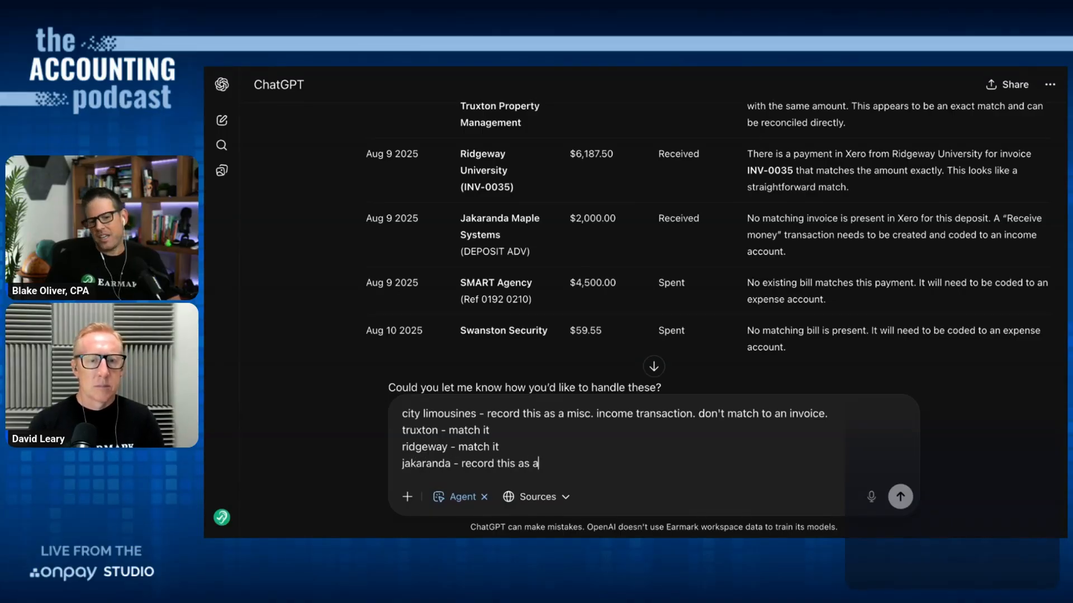
text(prepayment type transaction)
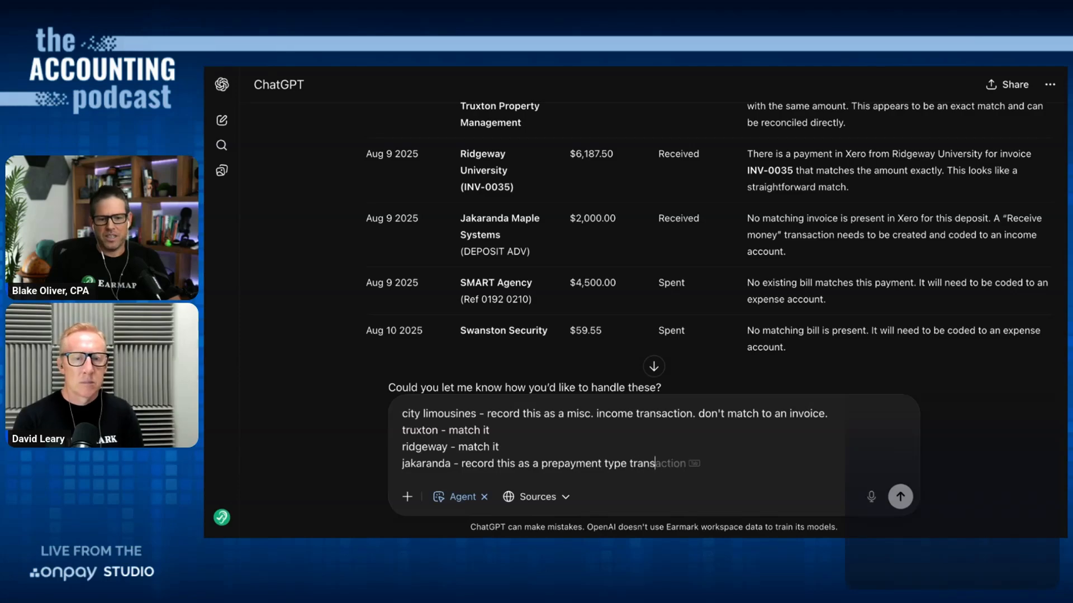
text(in xero)
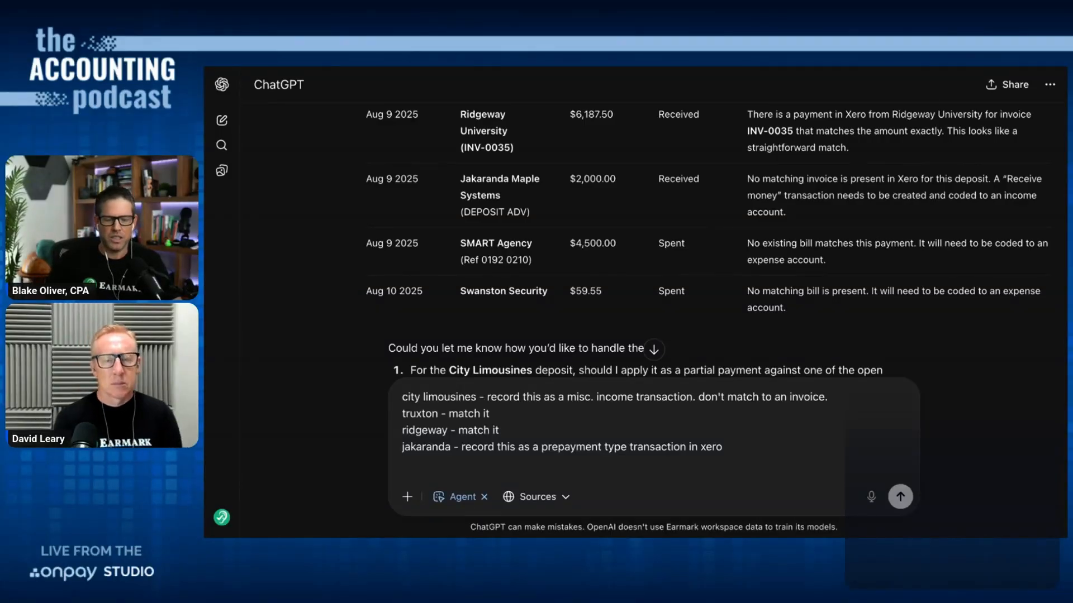
- Draft SMART Agency coded to consulting expense and begin the Swanston Security line
text(smart ag)
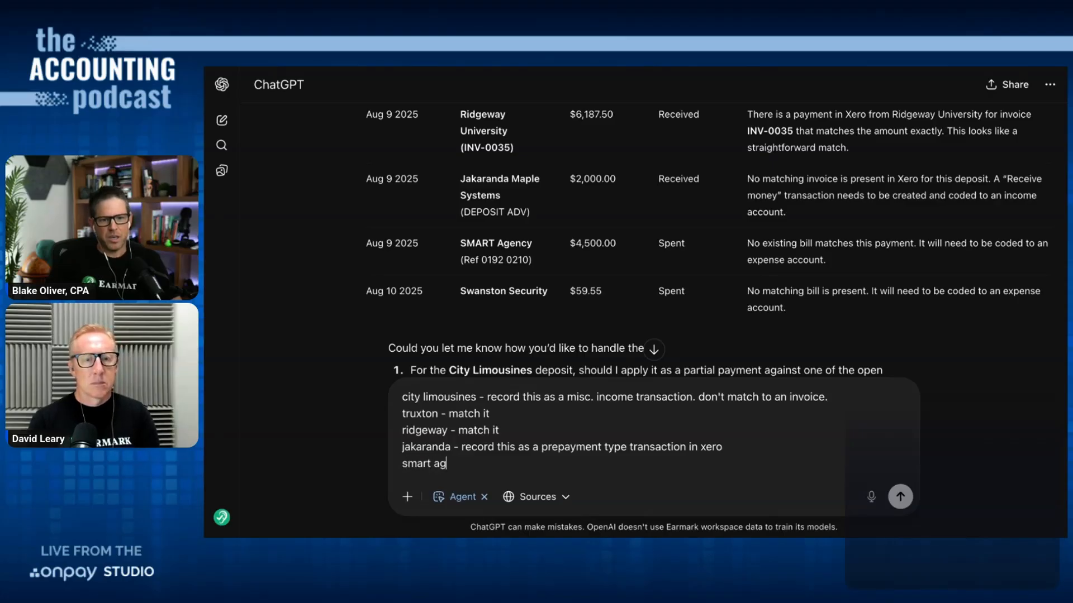
text(ency - code to)
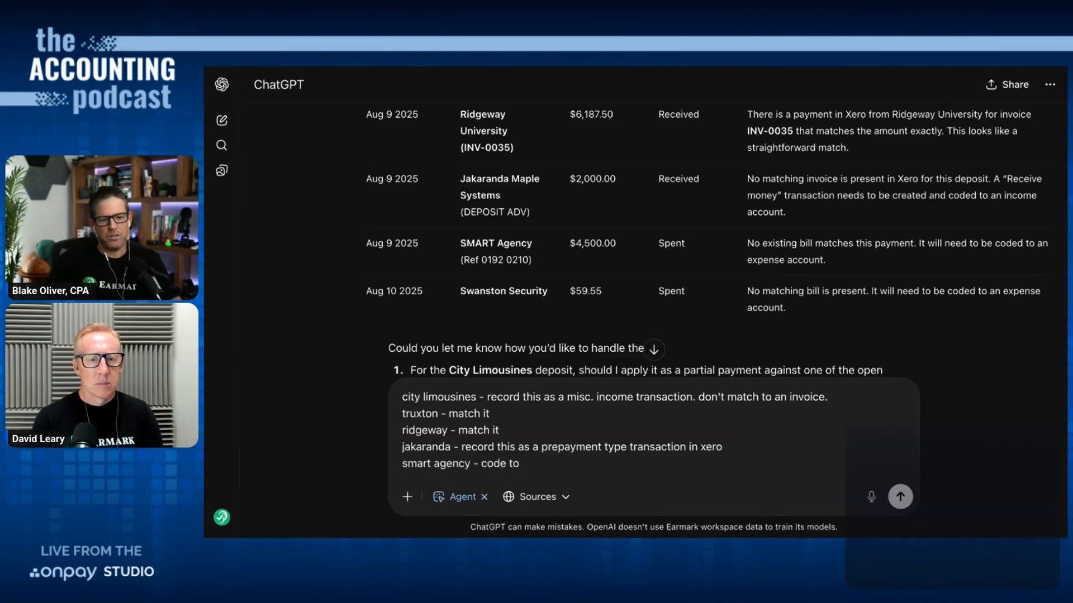
text(consulting expense)
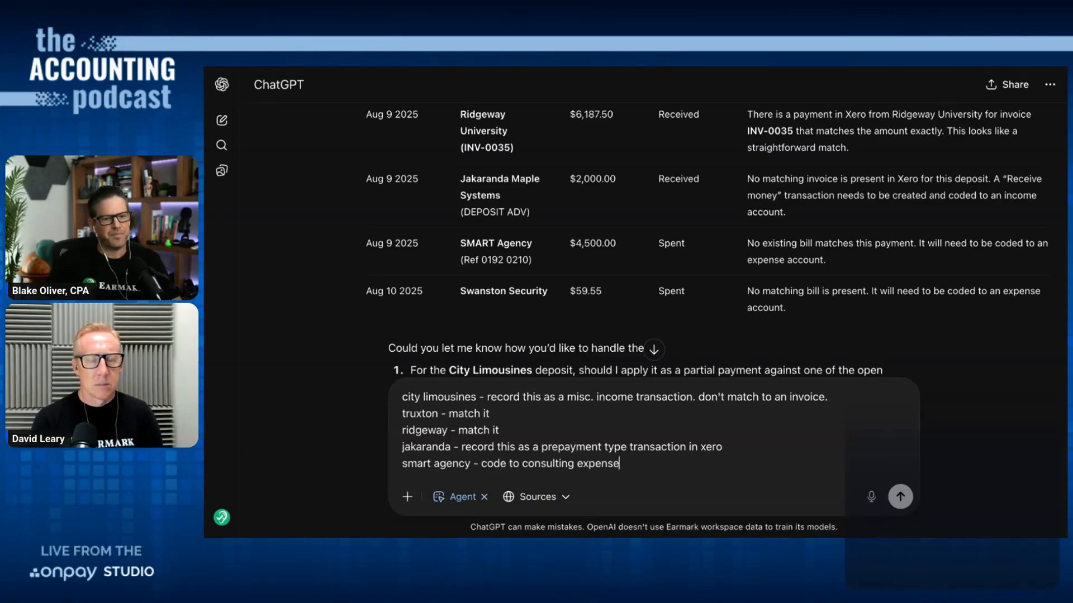
text(swans)
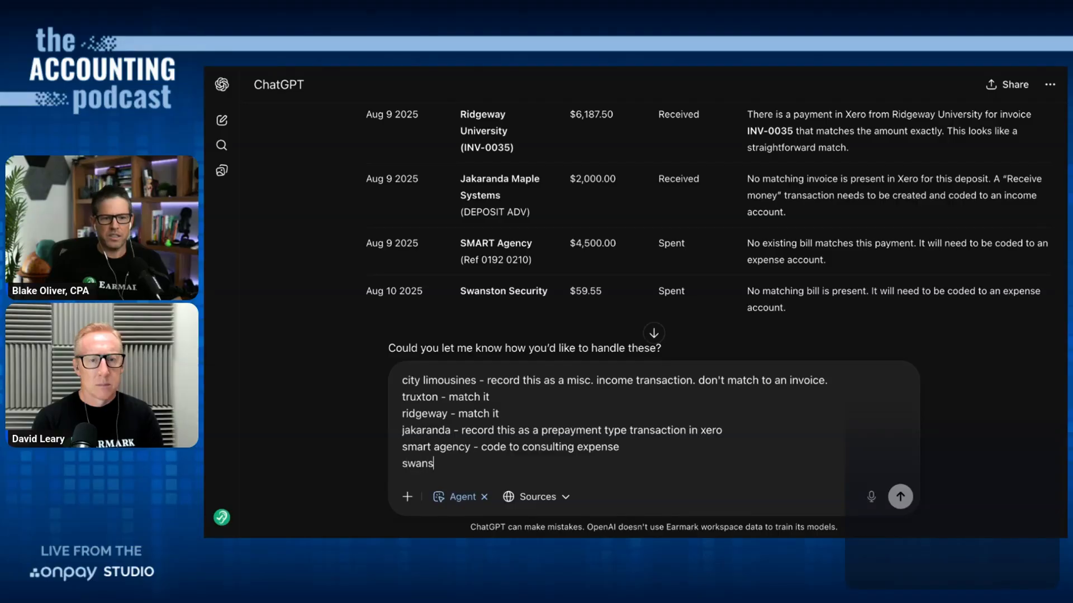
text(ton security -)
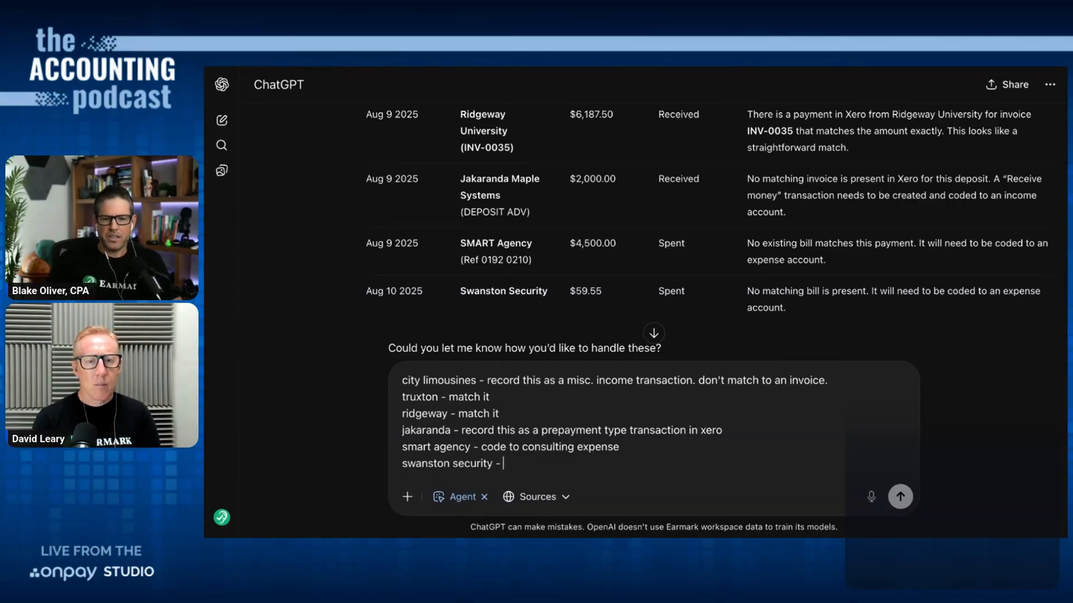
- Finish Swanston Security as office expense and send the handling instructions to the agent
text(code to office e)
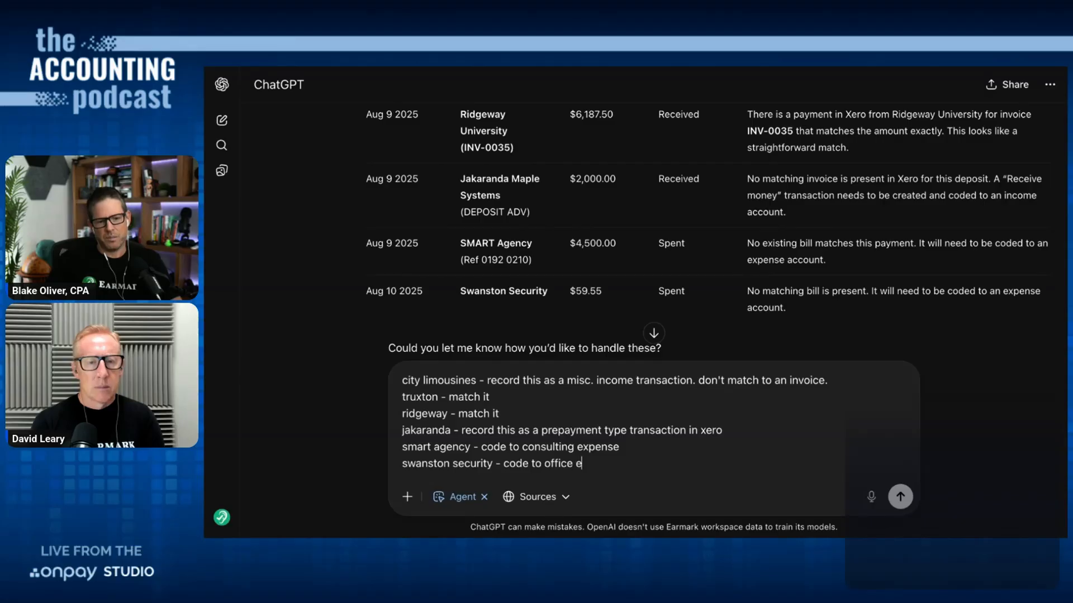
text(xpense)
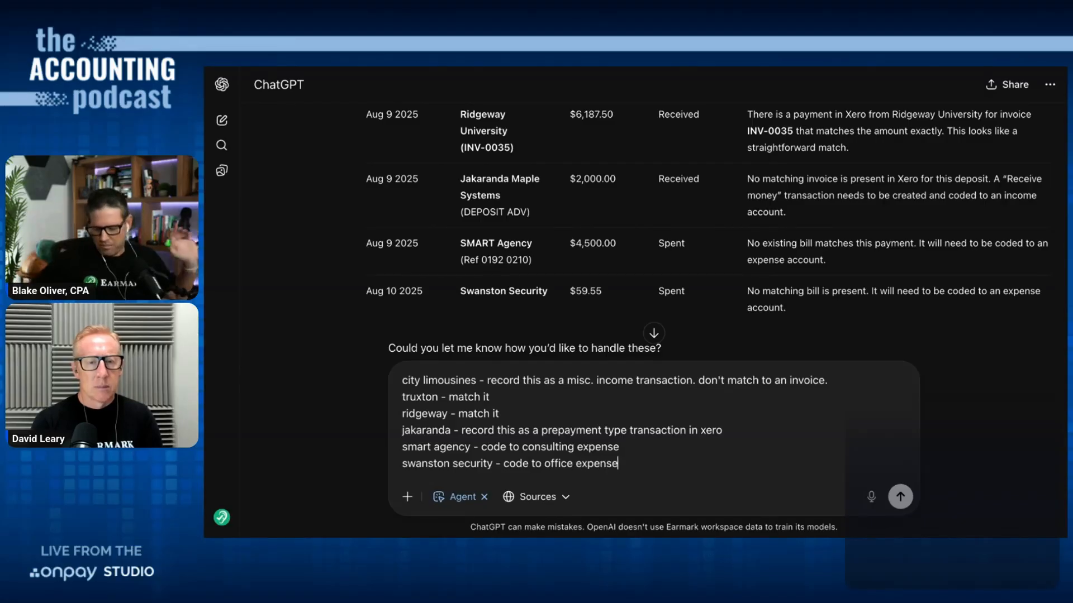
click(900, 496)
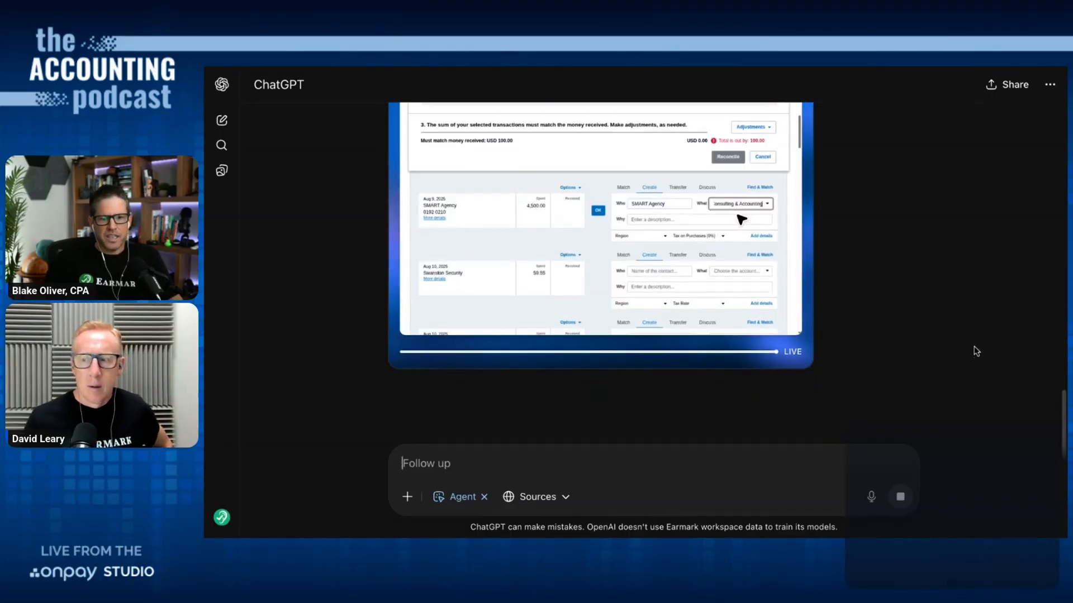
scroll(down, 3)
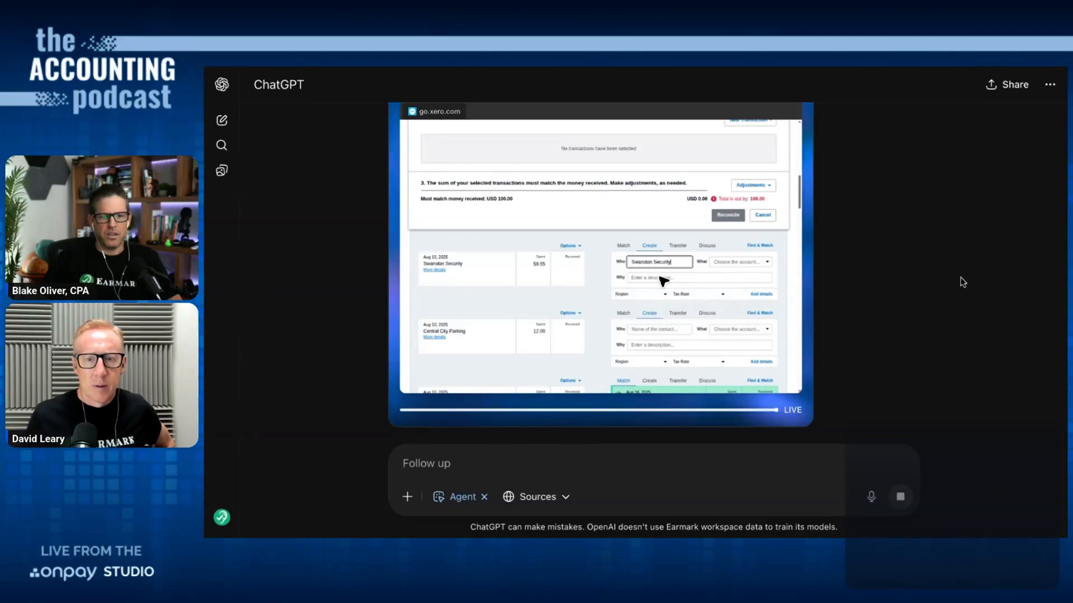
- Code the Swanston Security payment to 453 - Office Expenses in the agent's Xero view
scroll(up, 3)
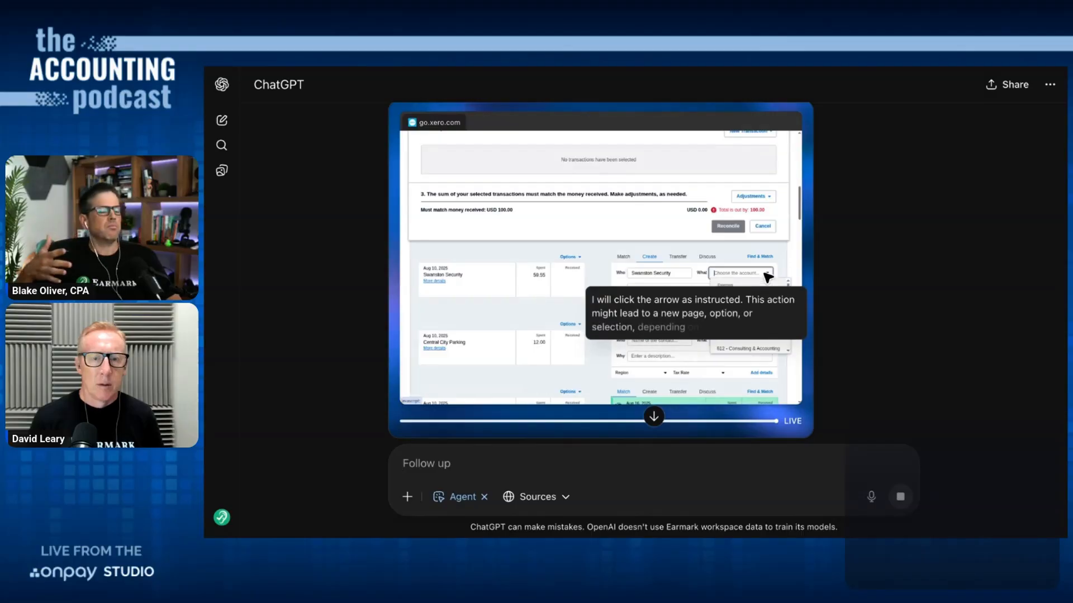
click(766, 273)
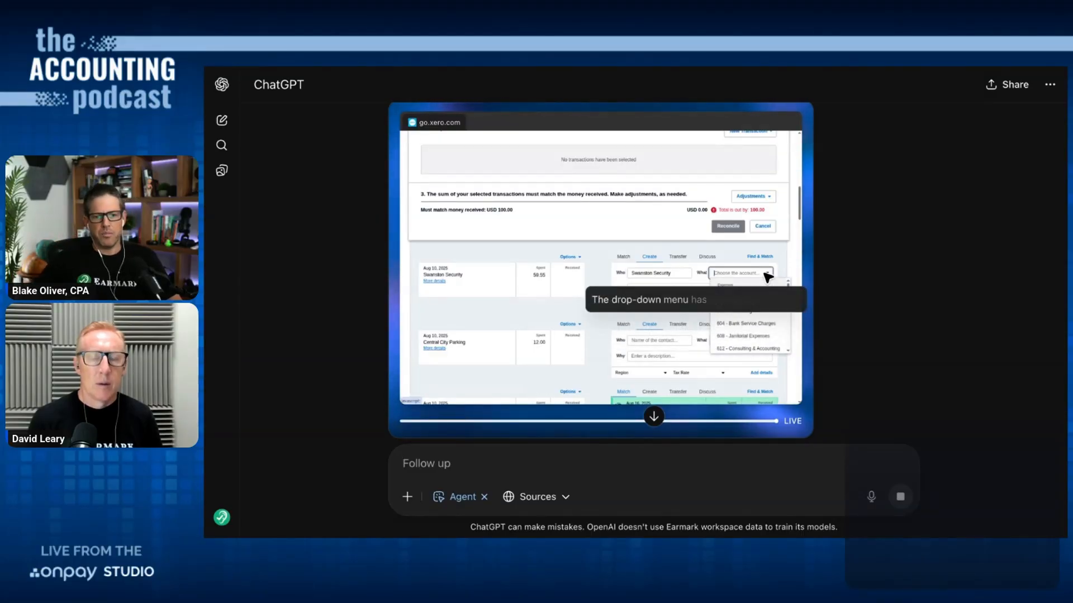
text(office)
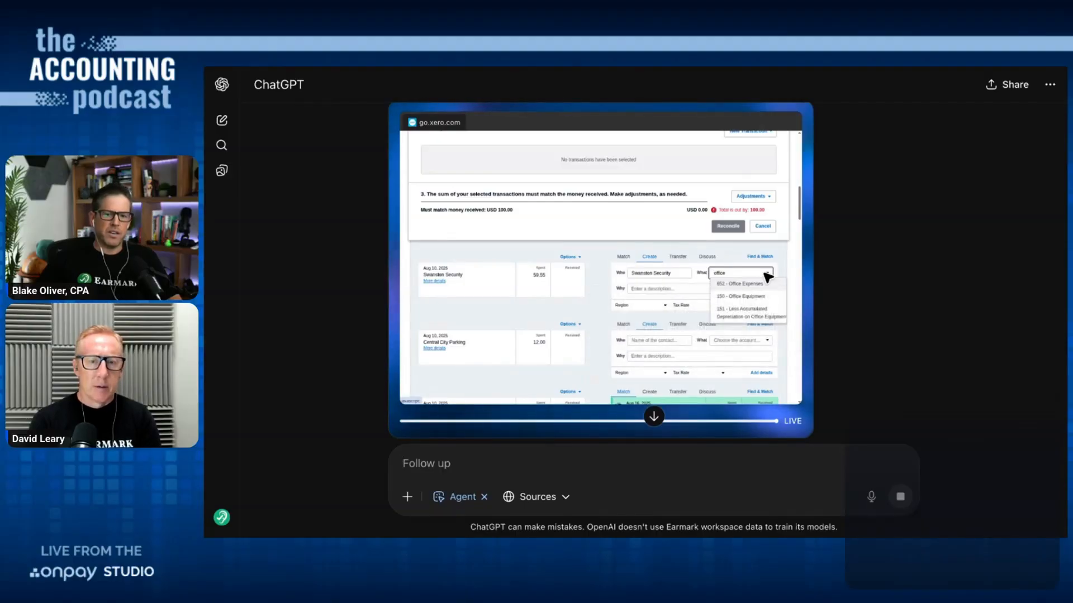
click(739, 283)
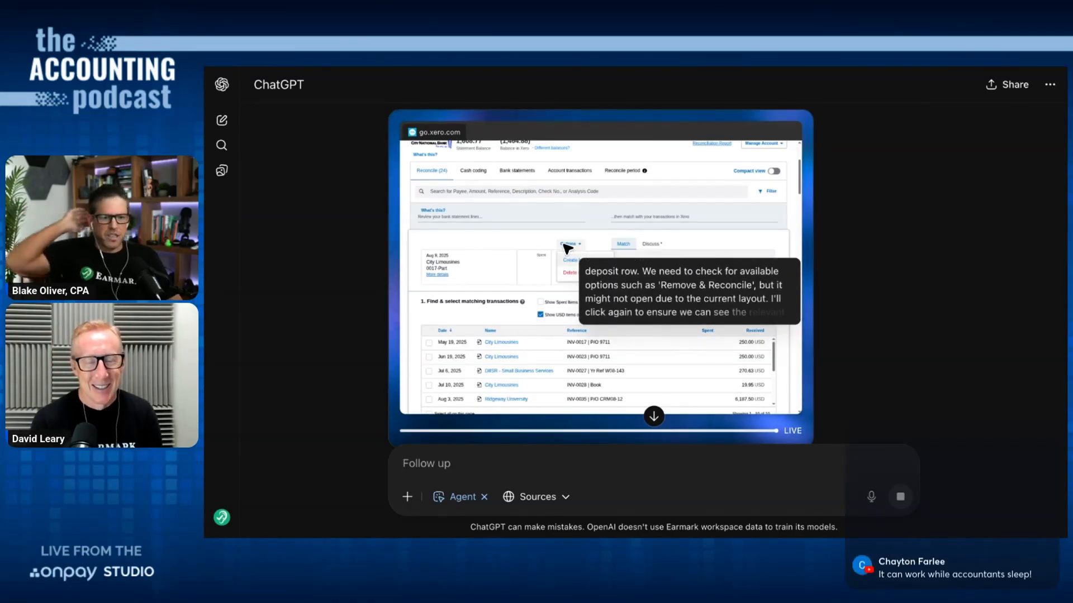
- Let the agent create the City Limousines $100 deposit as 460 Other Revenue, Tax Exempt
click(570, 244)
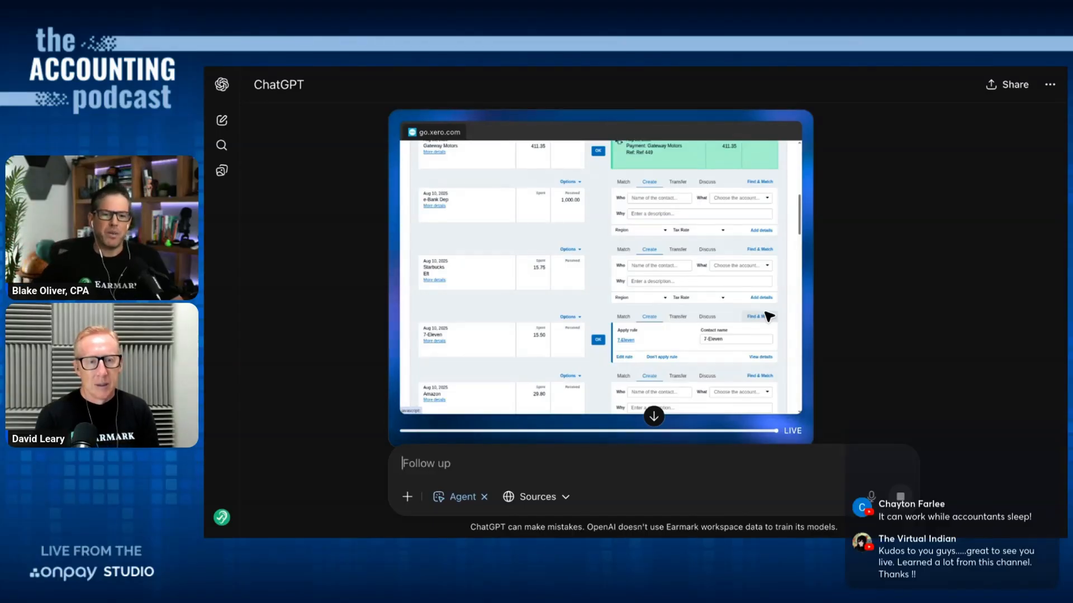
scroll(up, 3)
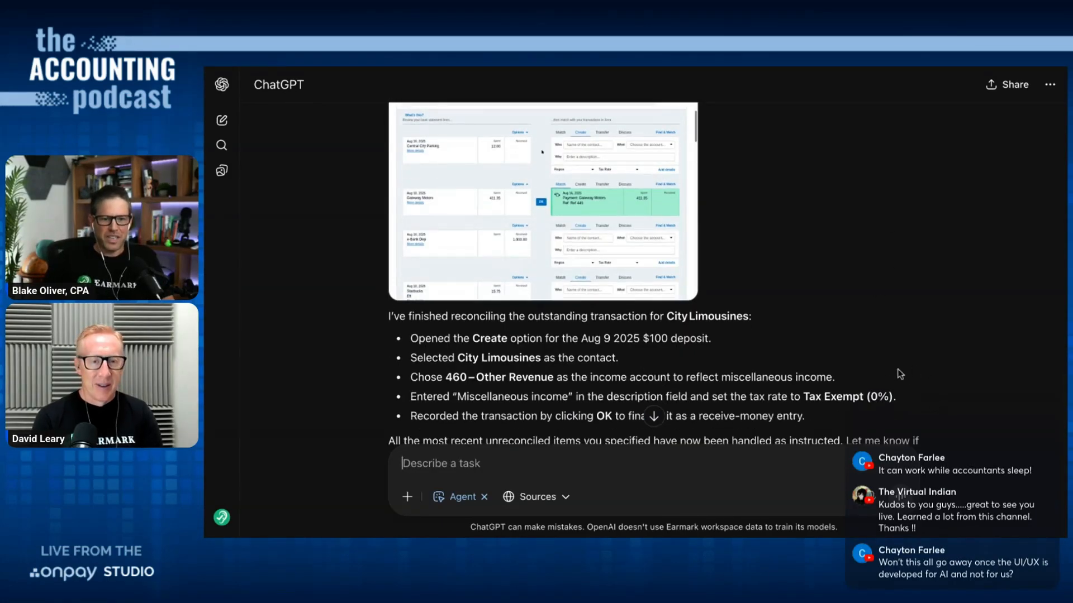
mouse_move(873, 346)
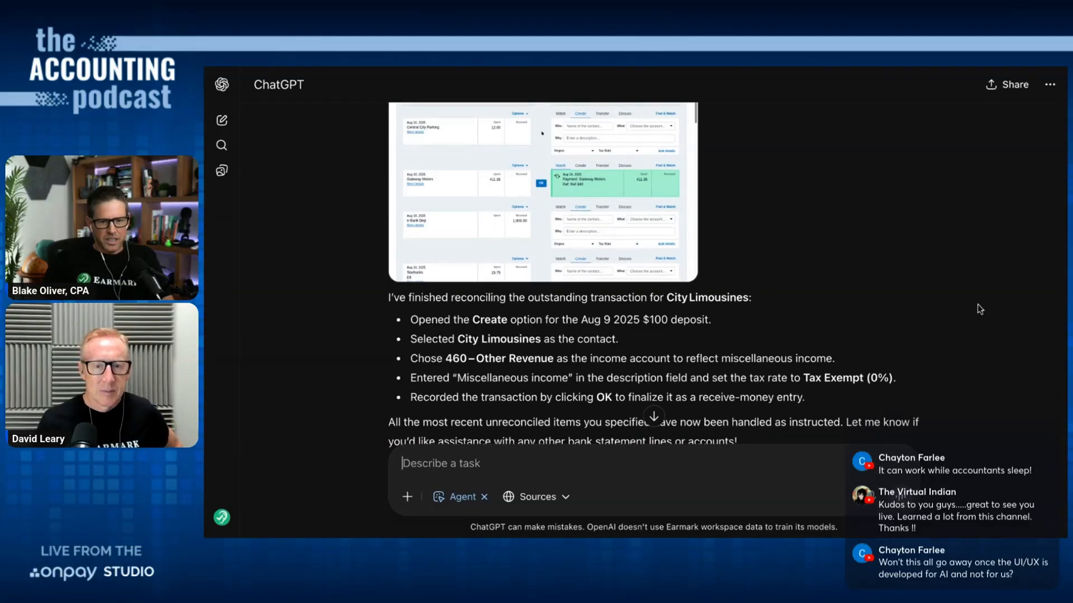
scroll(up, 3)
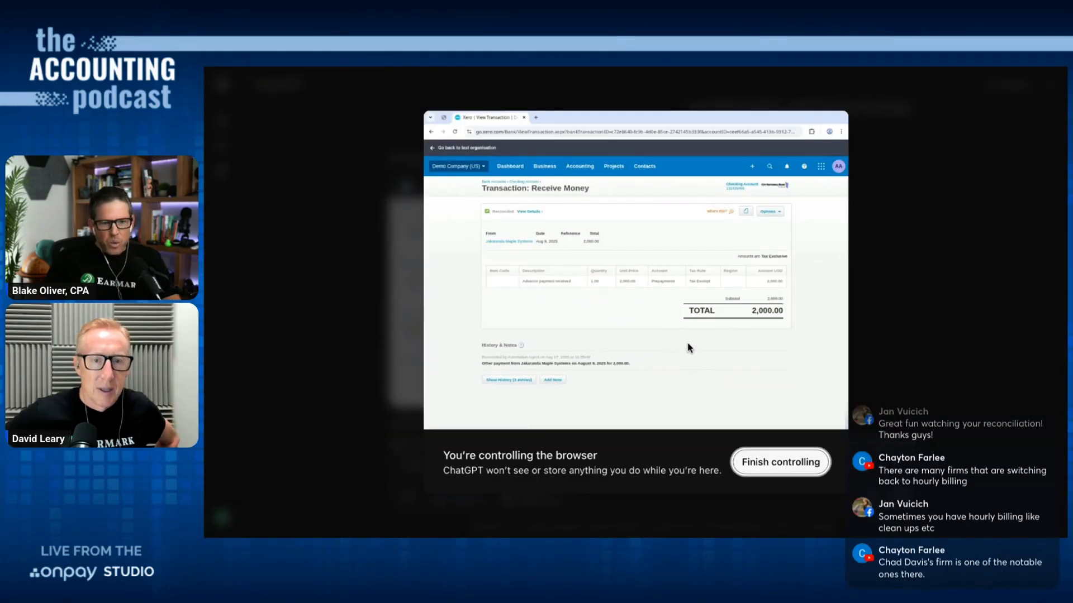
mouse_move(745, 403)
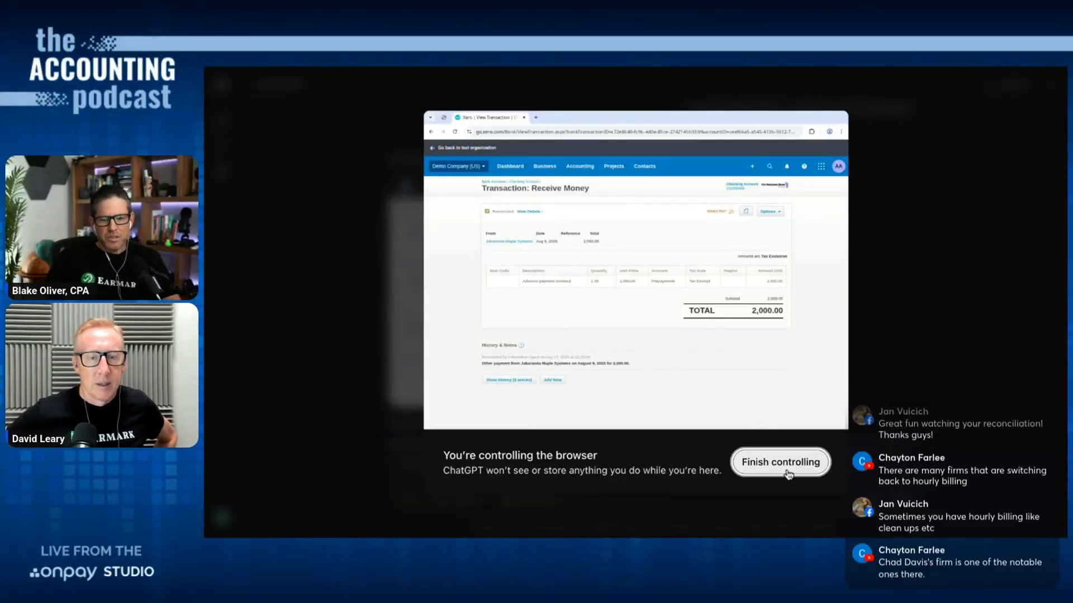
- Hand the Xero browser session back to the agent after reviewing the Jakaranda receipt
click(780, 461)
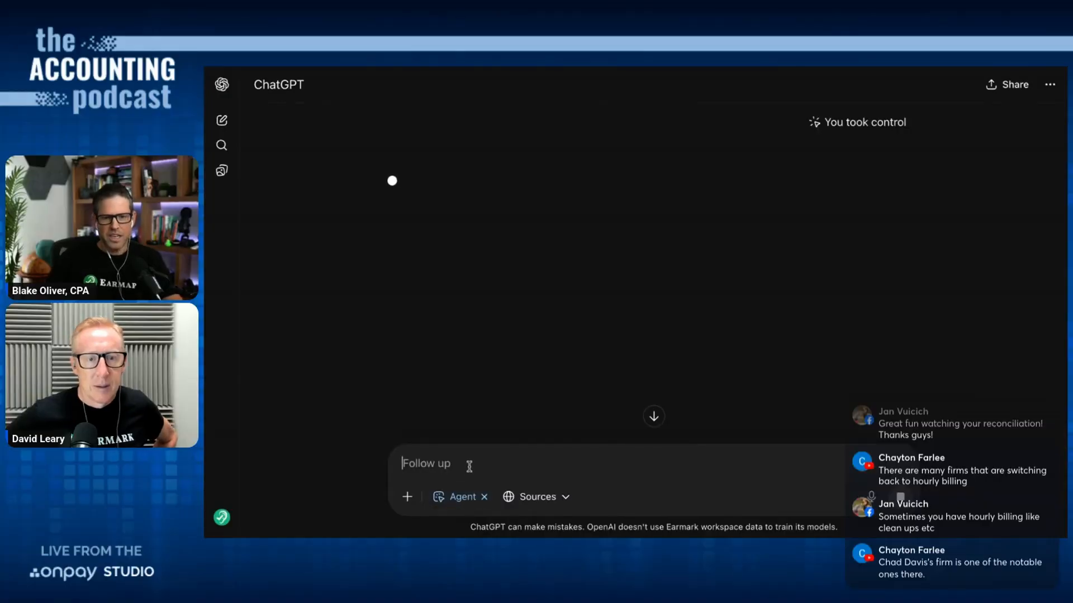
- Send the request to undo the Jakaranda transaction and reconcile it as a prepayment
text(please u)
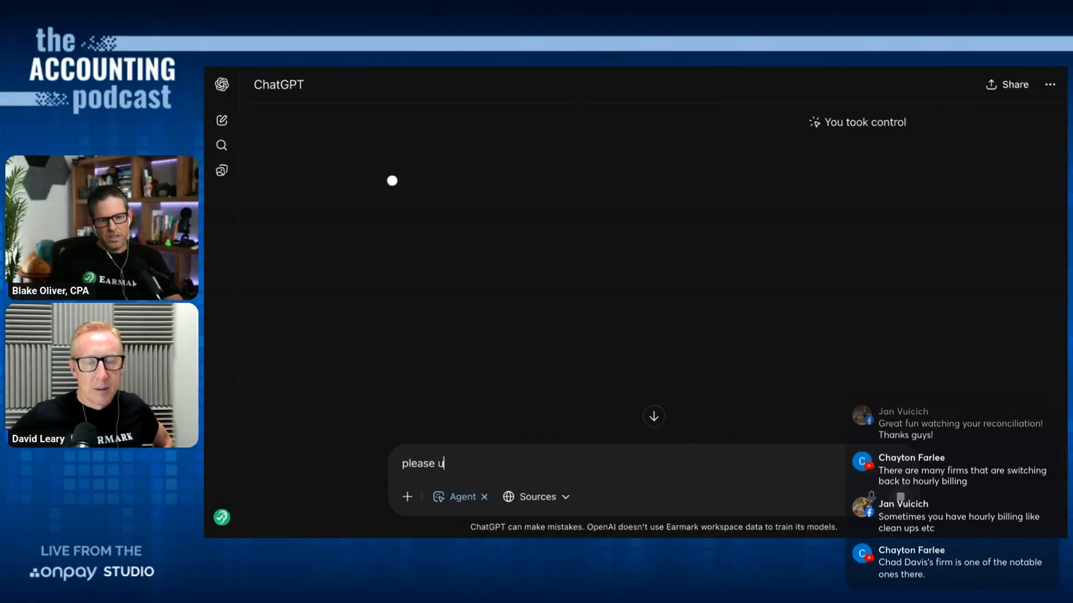
text(ndo the jakaranda)
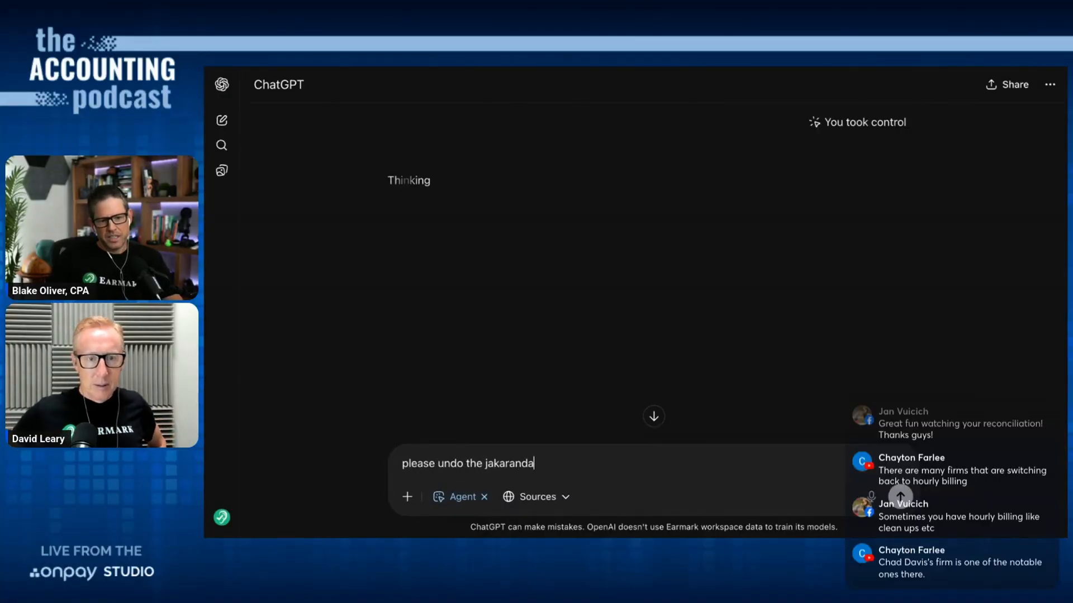
text(transaction and)
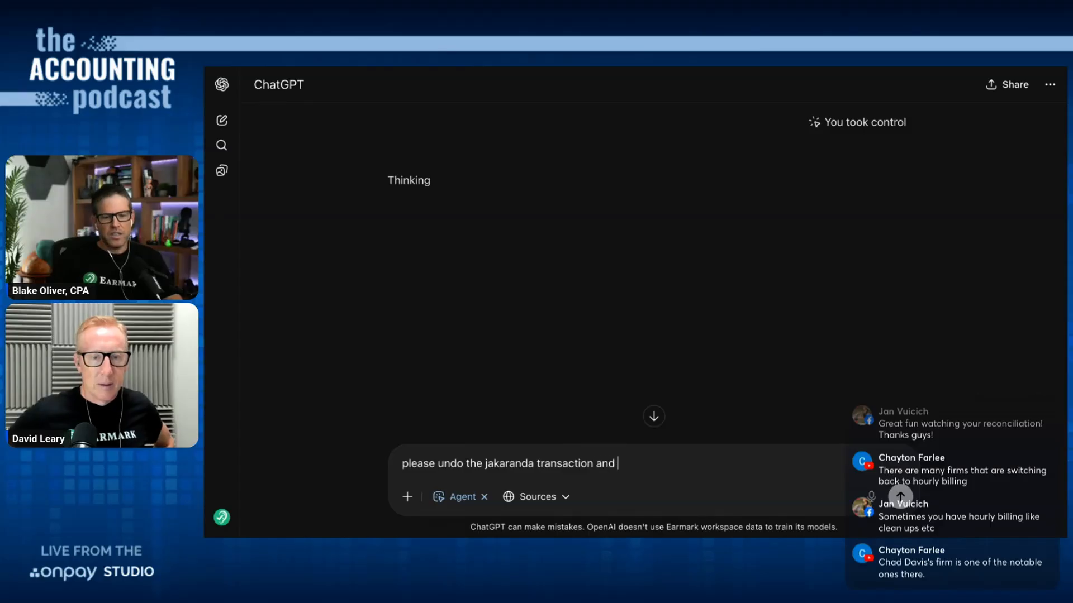
text(reconcile it as)
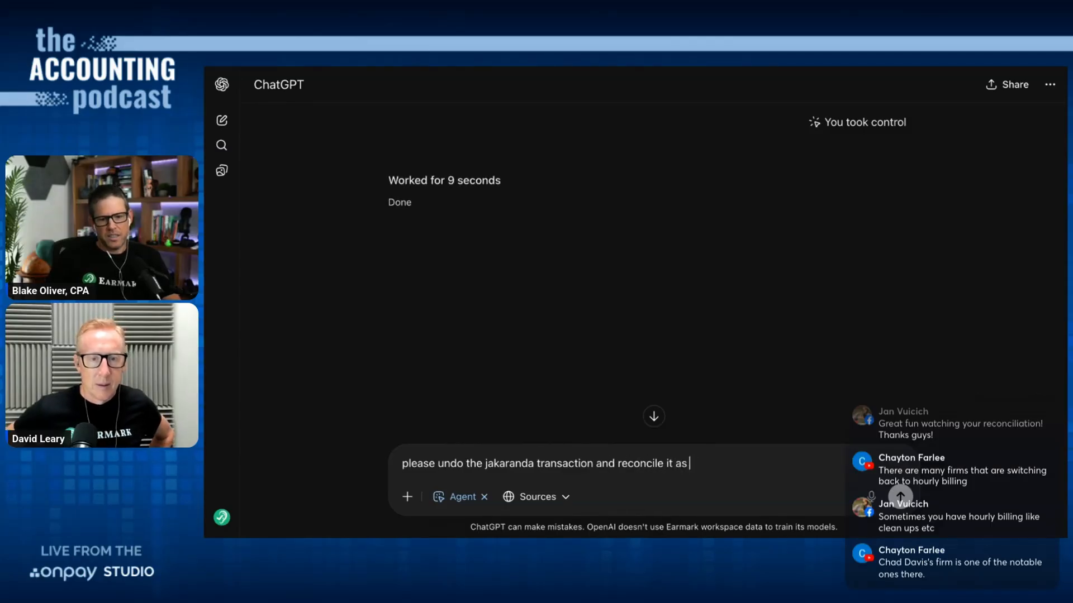
text(a prepayment transaction type in Xero with)
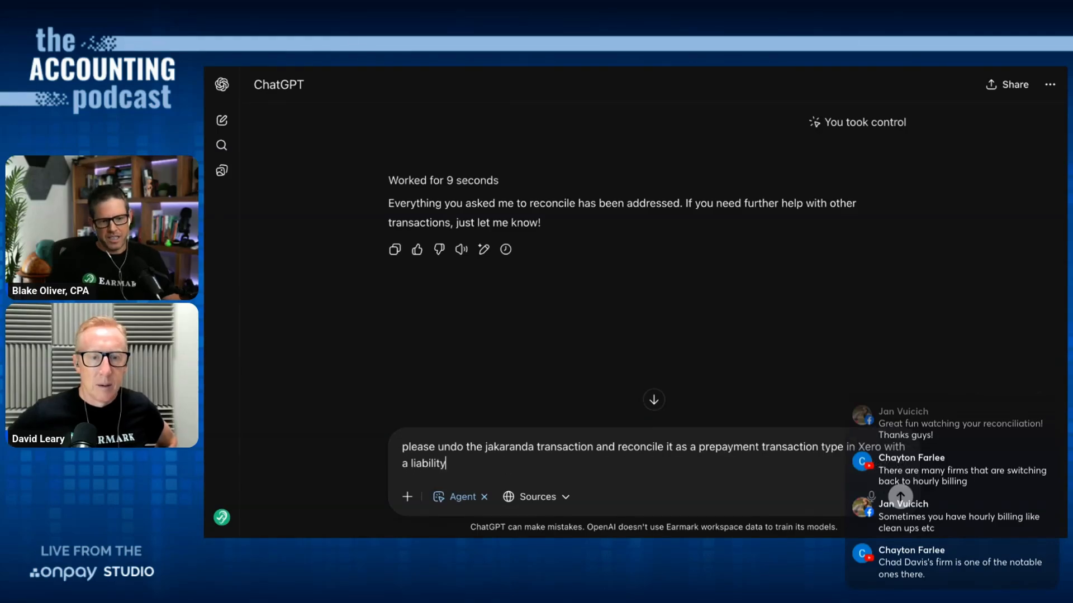
key(Return)
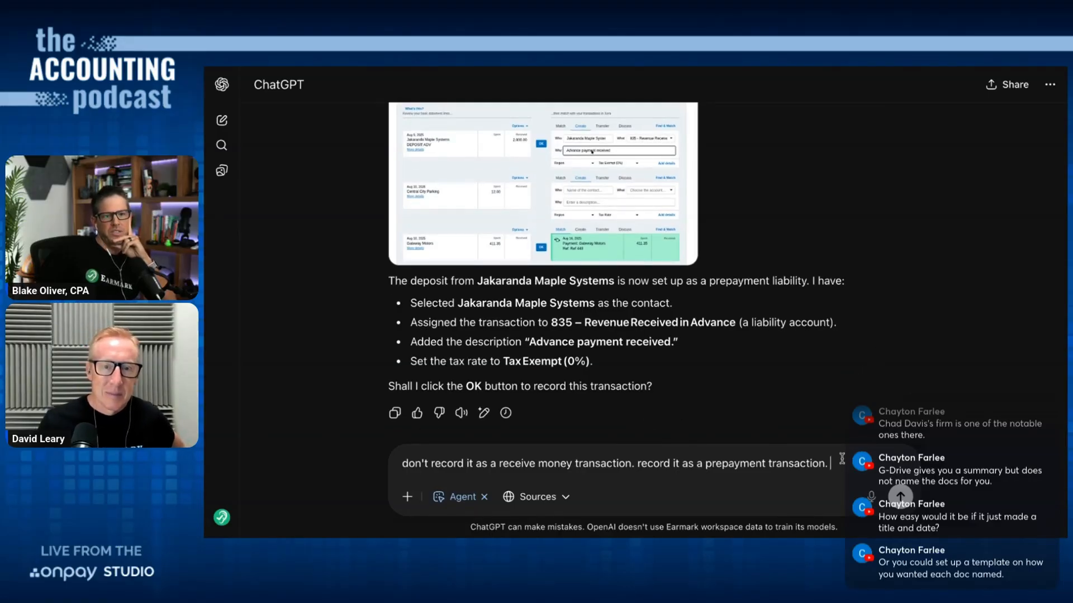
mouse_move(921, 336)
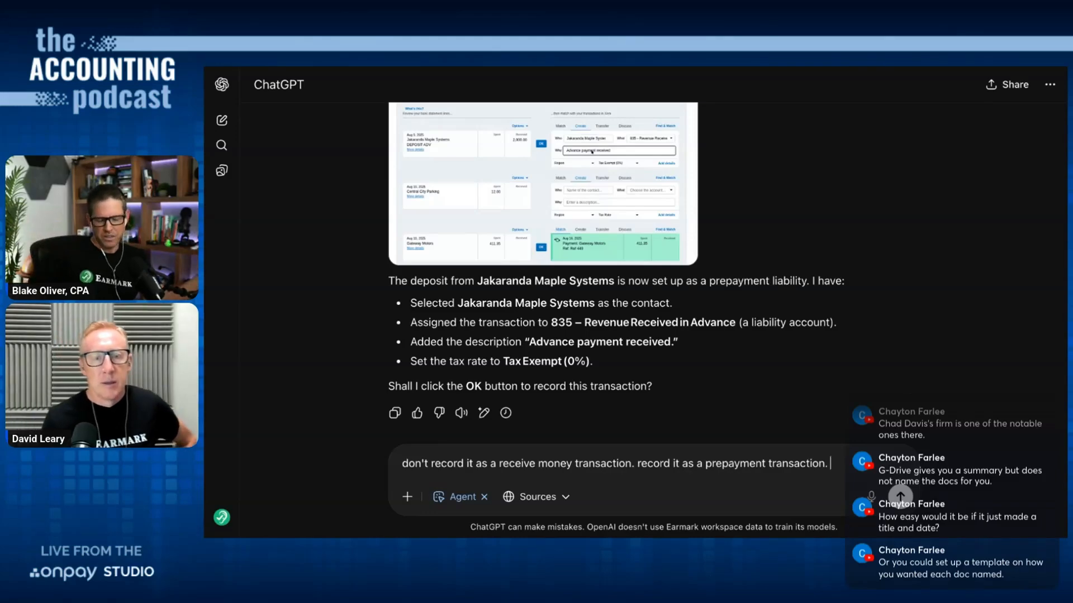
- Send the prepayment correction for the Jakaranda deposit, then reply 'yes' to approve Save Transaction
key(Return)
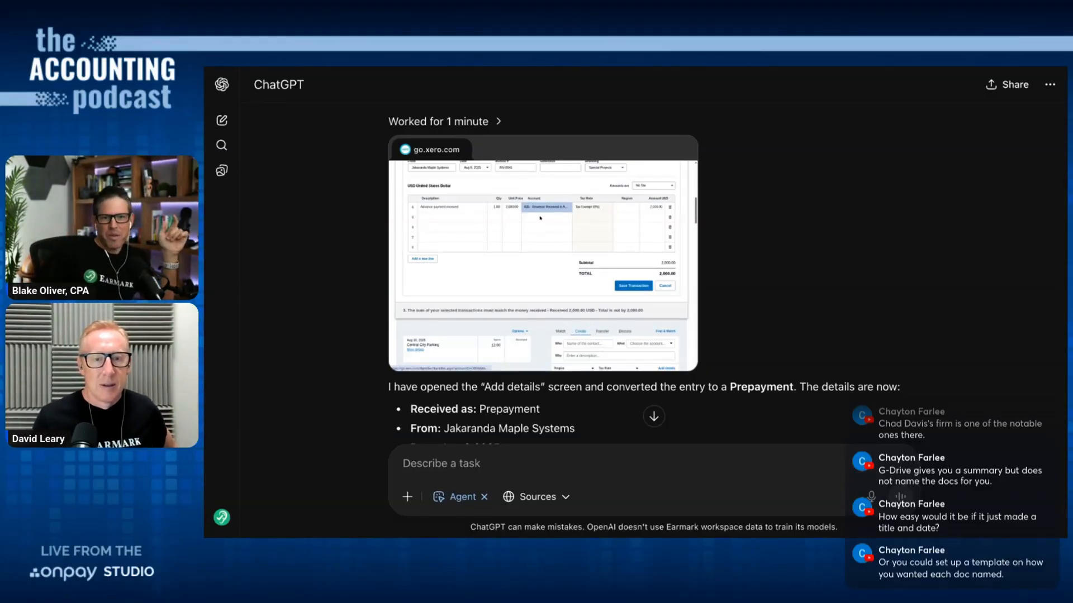
mouse_move(907, 246)
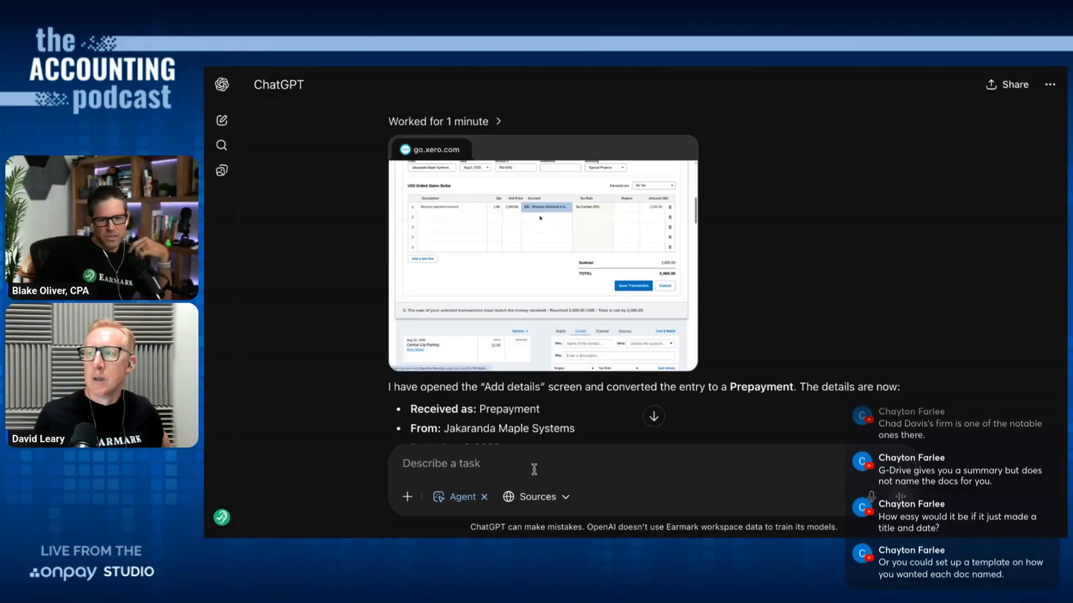
scroll(down, 3)
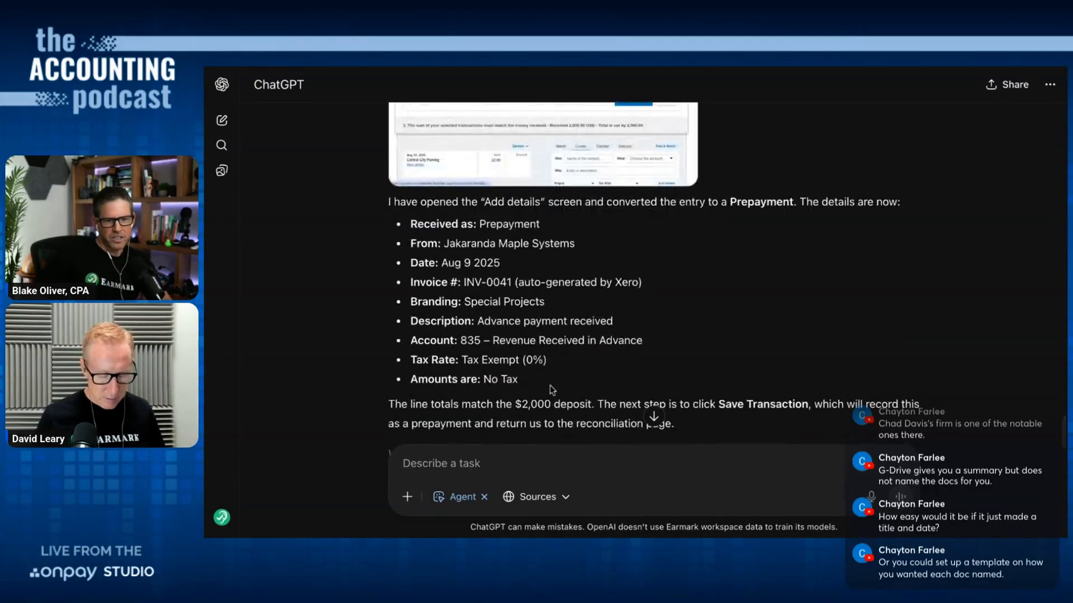
text(yes)
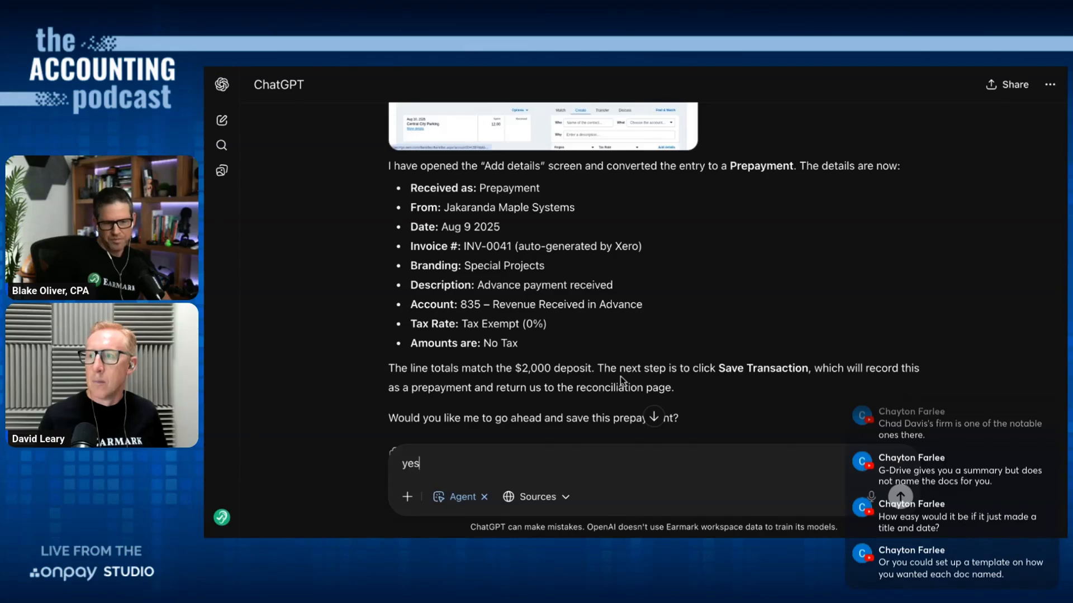
key(Return)
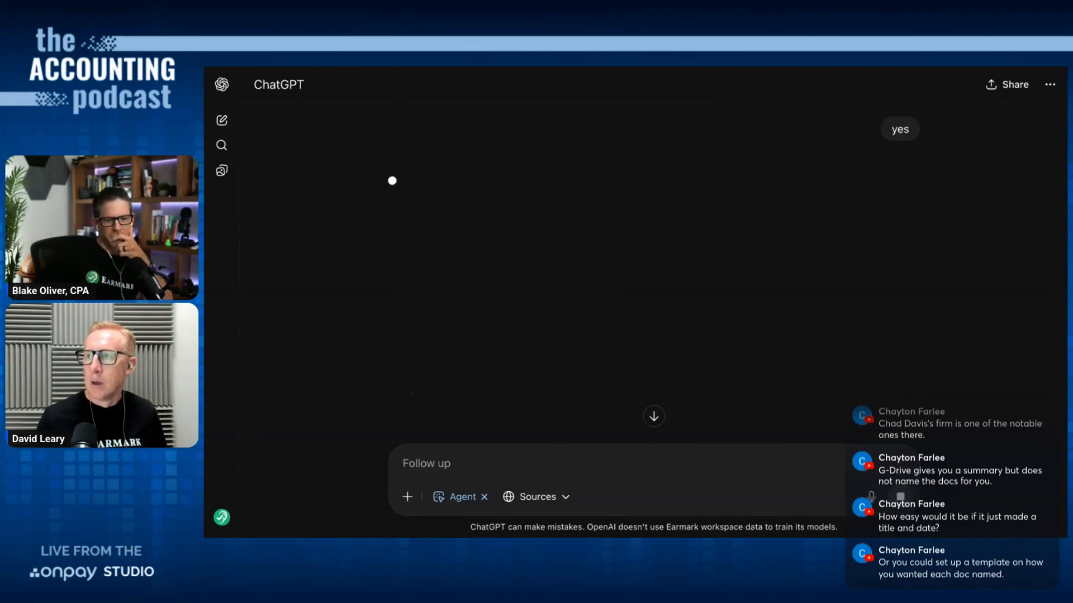